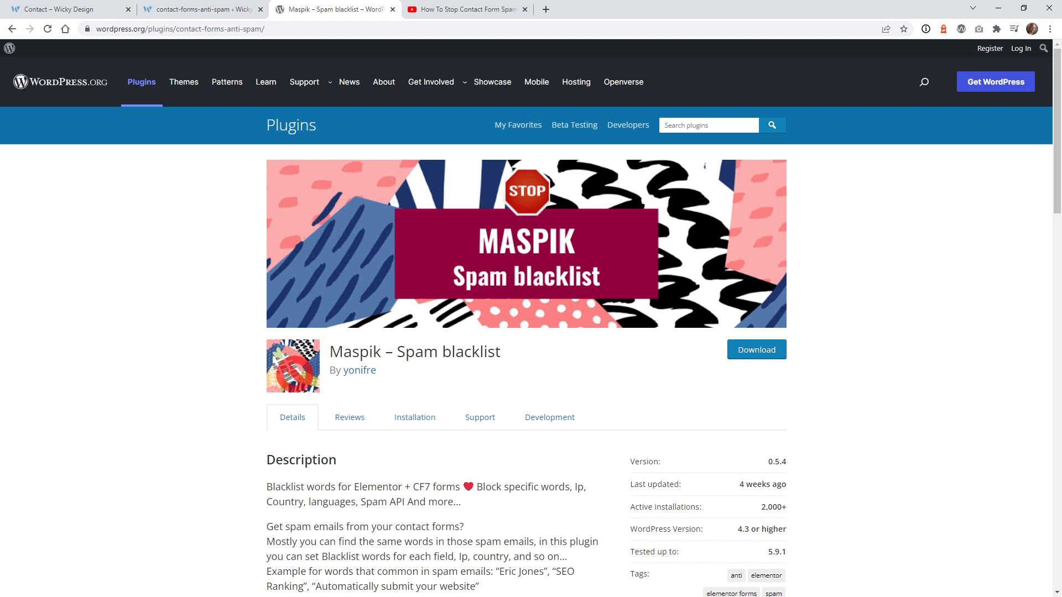
Switch to the YouTube tab with the 'How To Stop Contact Form Spam' Elementor Pro tutorial
click(465, 9)
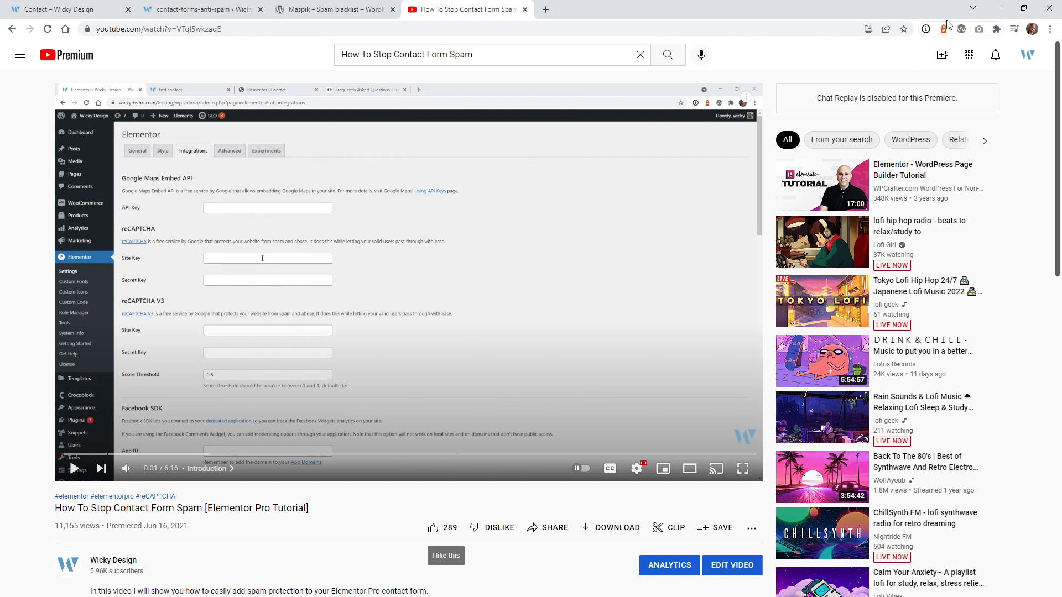
mouse_move(894, 53)
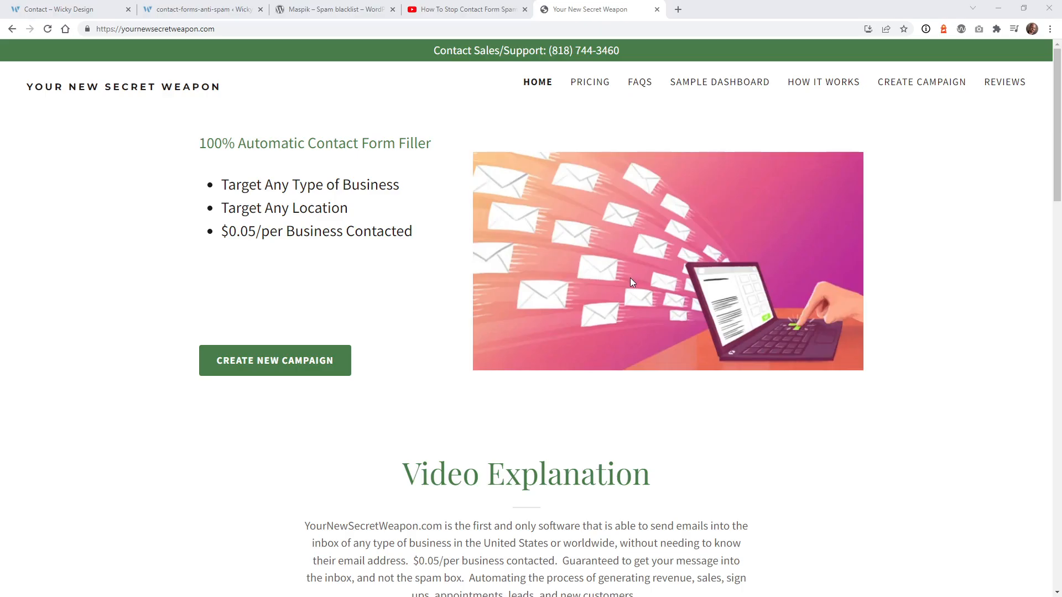
mouse_move(511, 312)
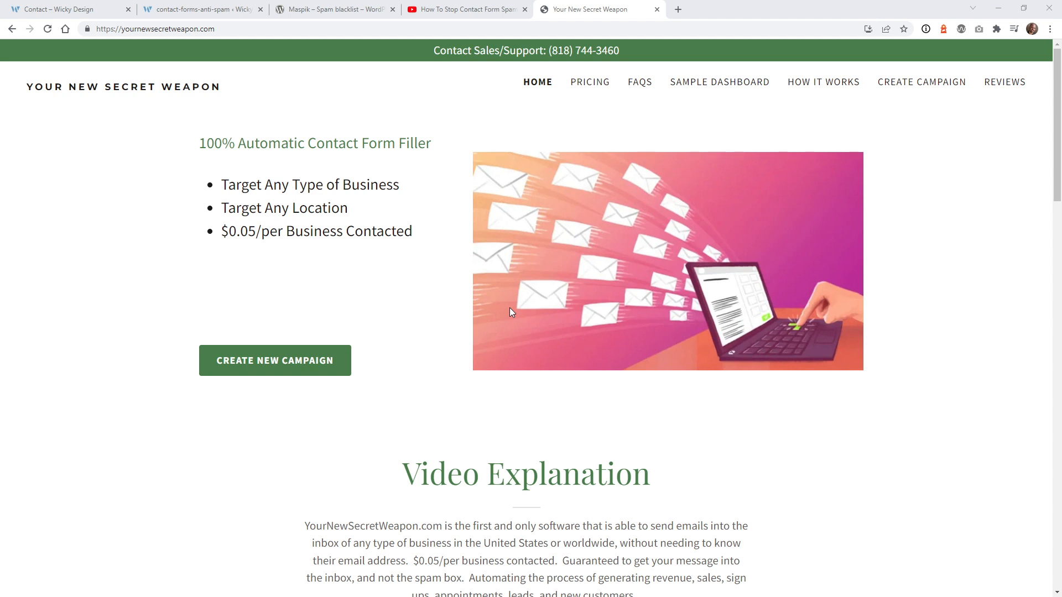
mouse_move(423, 319)
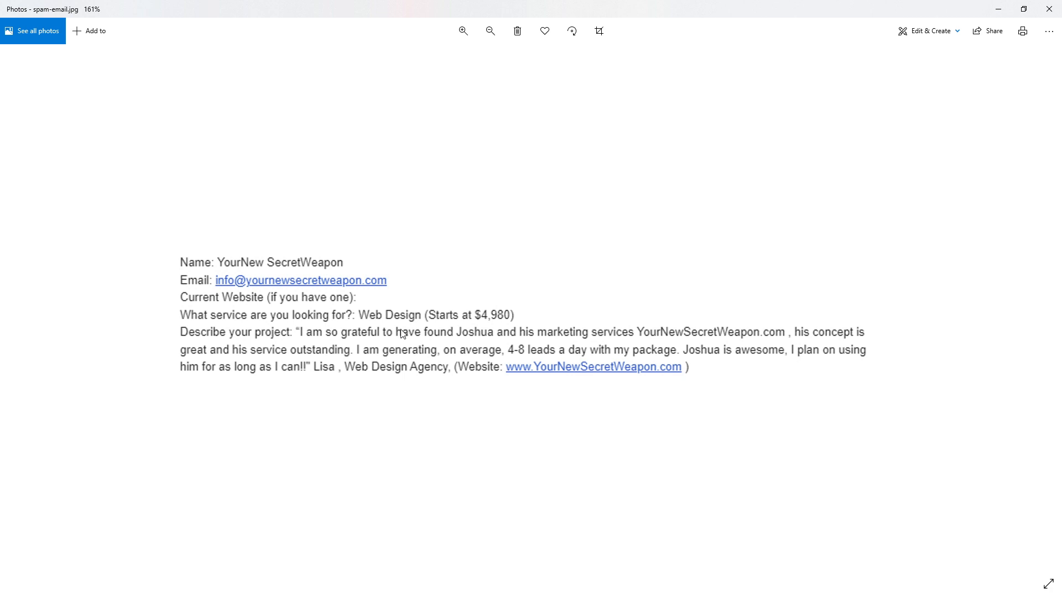
mouse_move(366, 277)
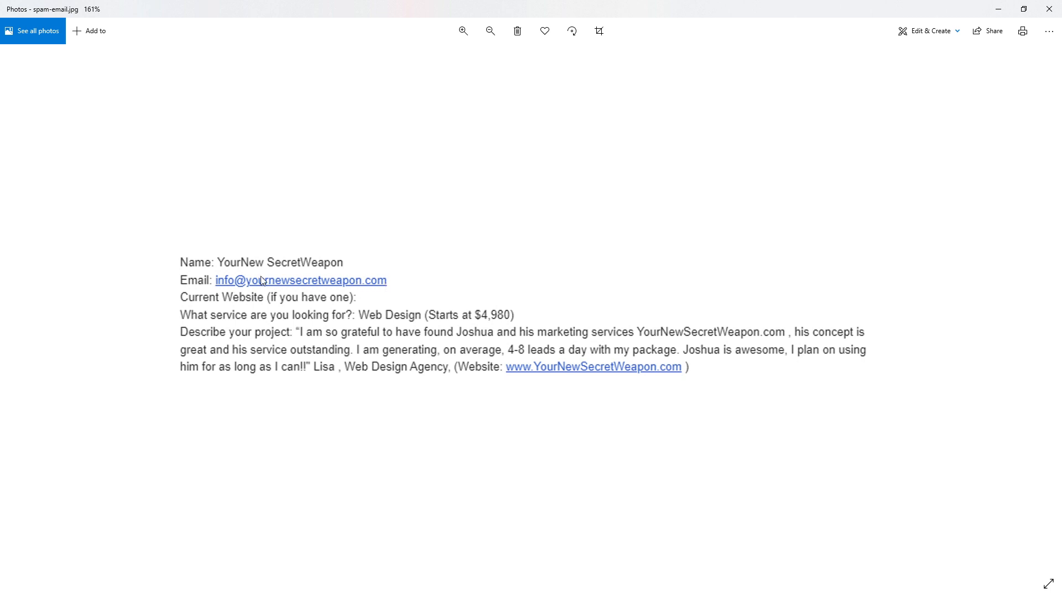
mouse_move(304, 285)
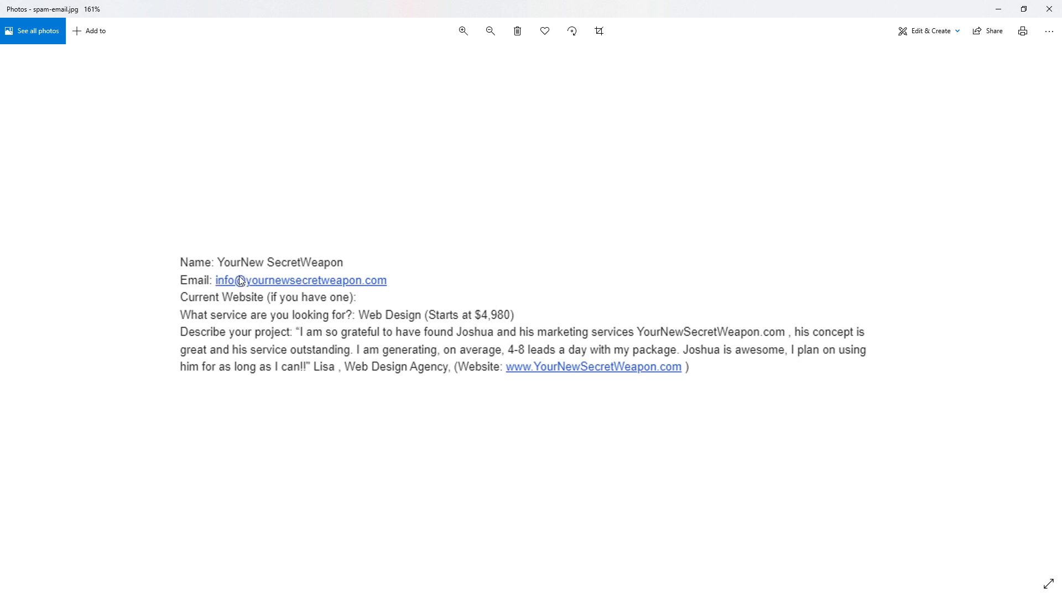
mouse_move(293, 280)
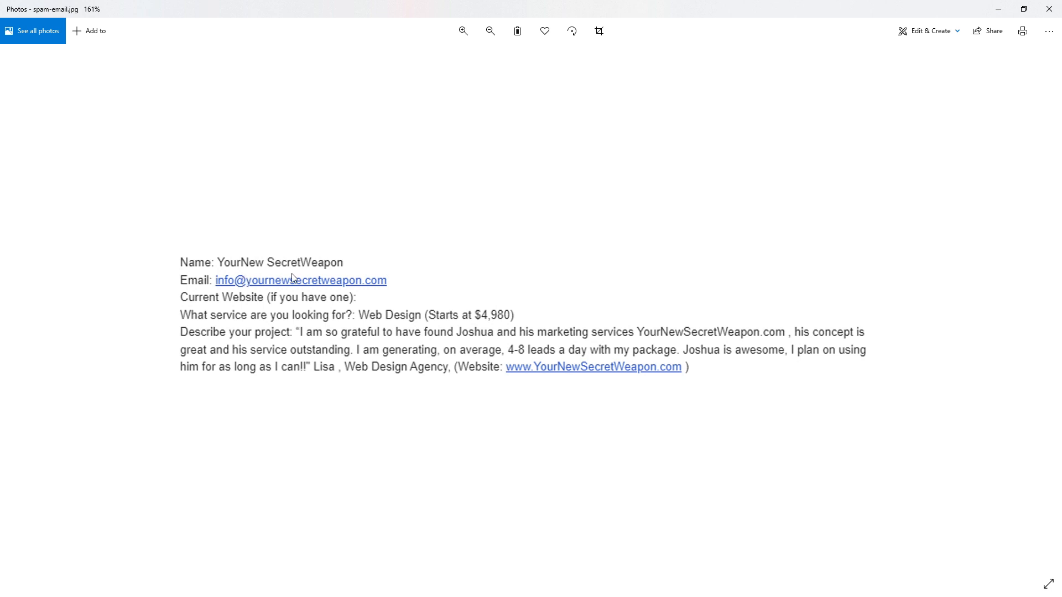
mouse_move(403, 290)
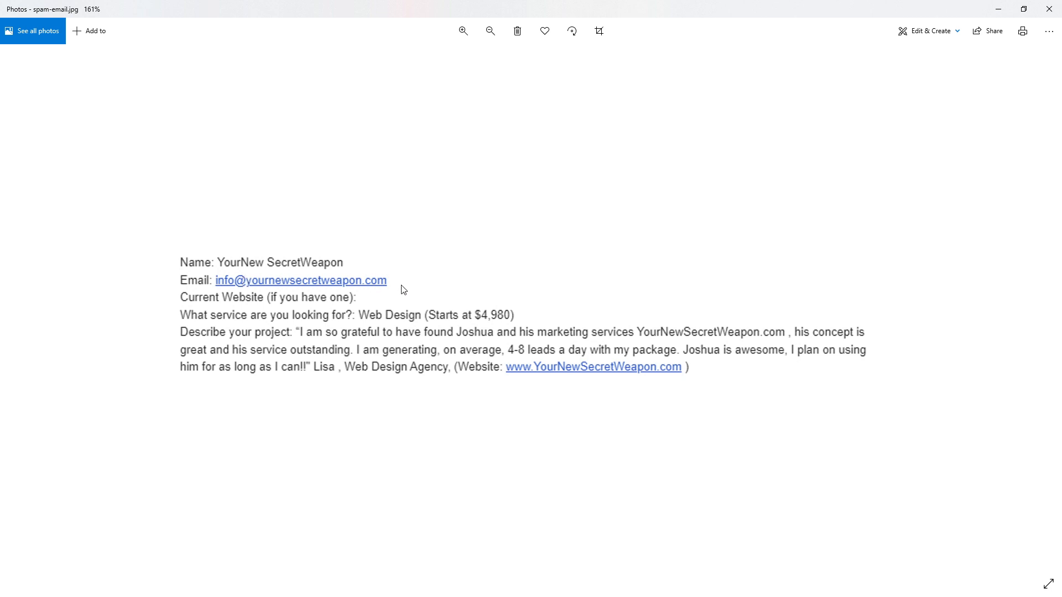
mouse_move(405, 324)
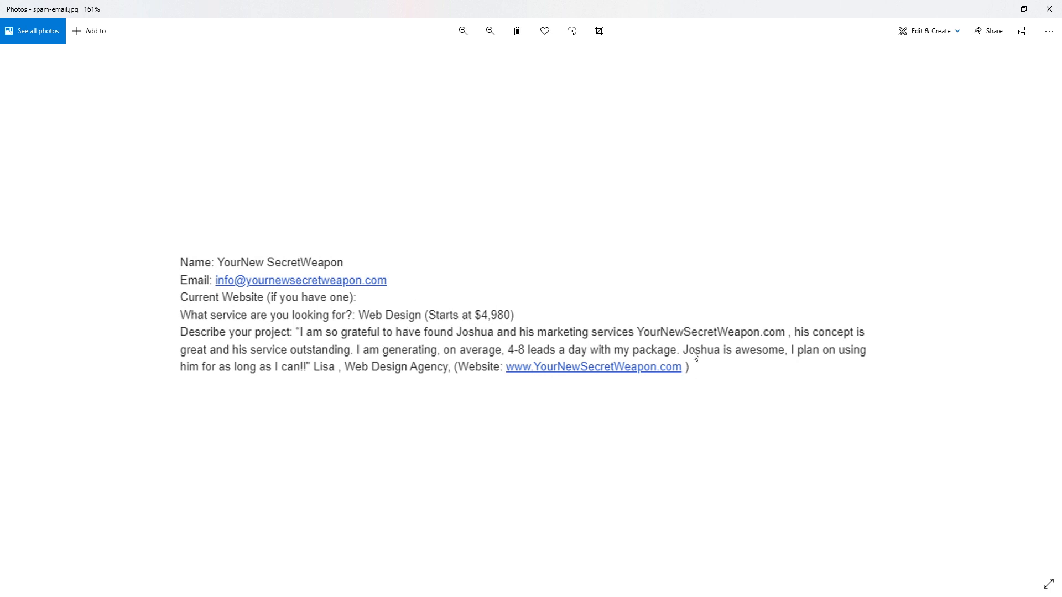
mouse_move(584, 378)
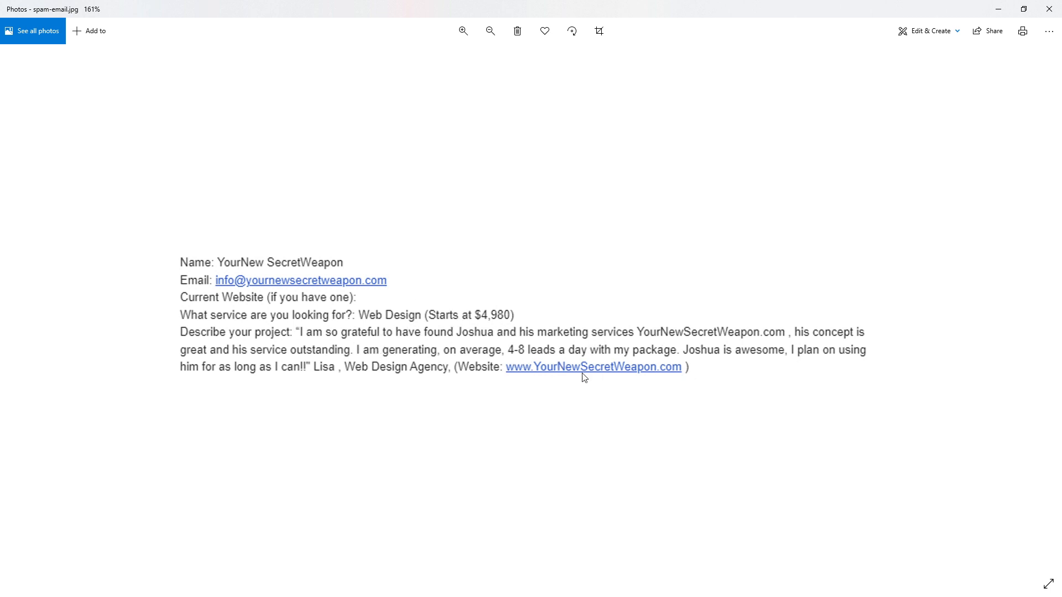
mouse_move(575, 372)
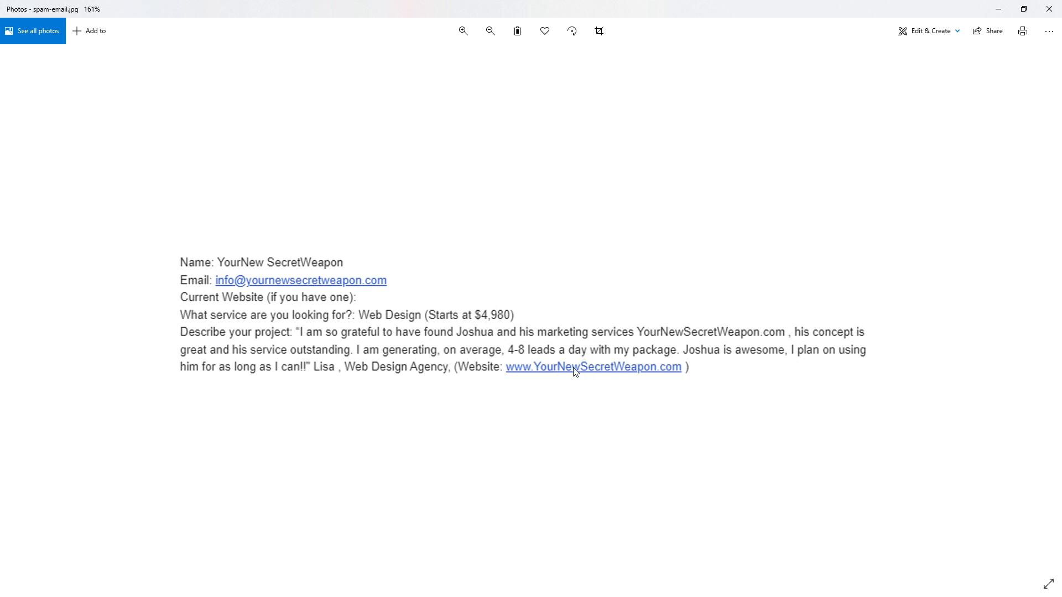
mouse_move(559, 377)
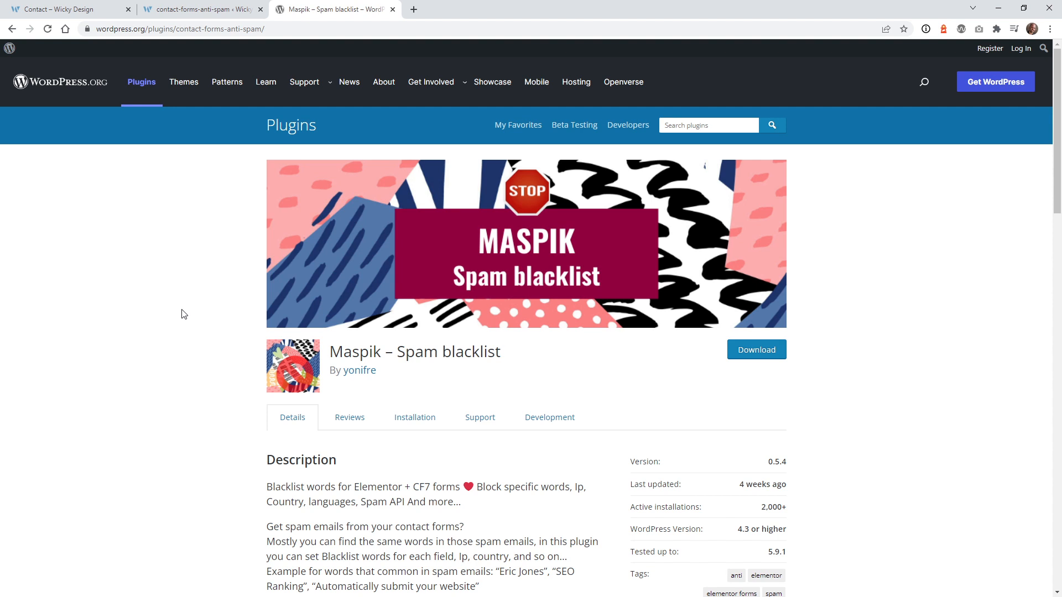
mouse_move(174, 328)
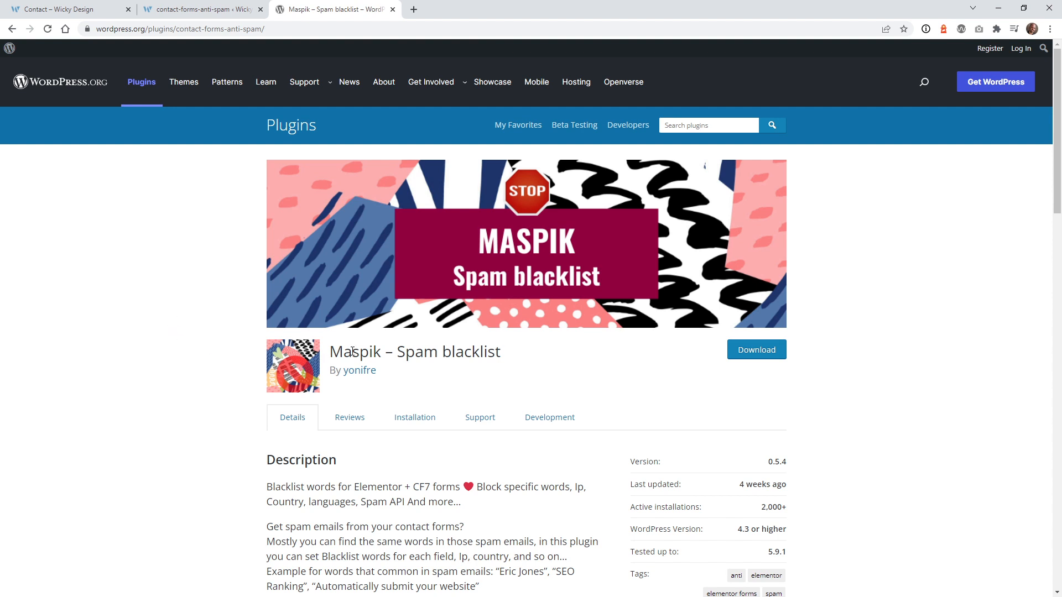
mouse_move(494, 378)
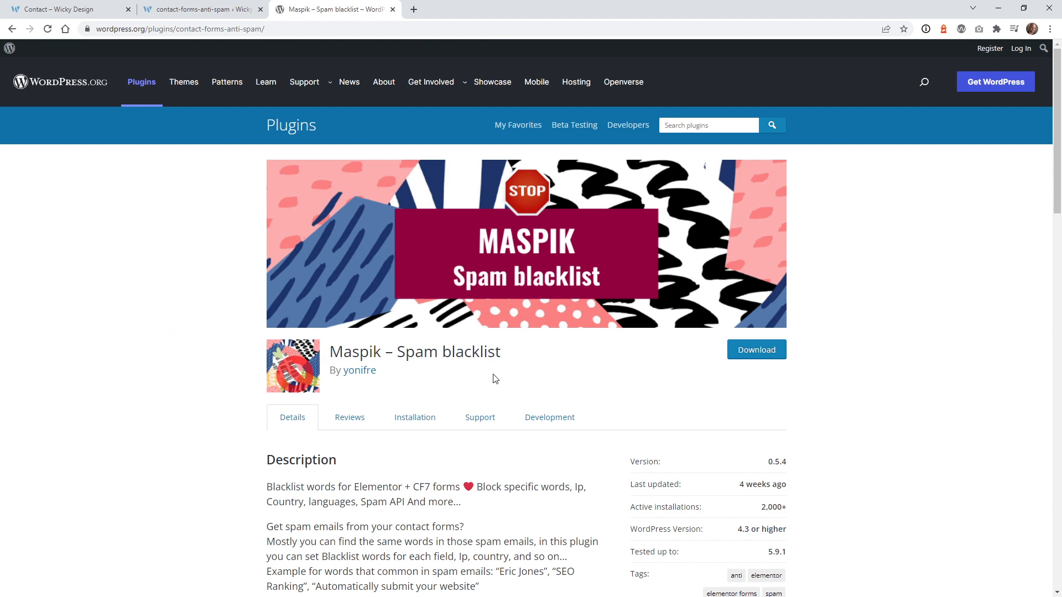
mouse_move(484, 380)
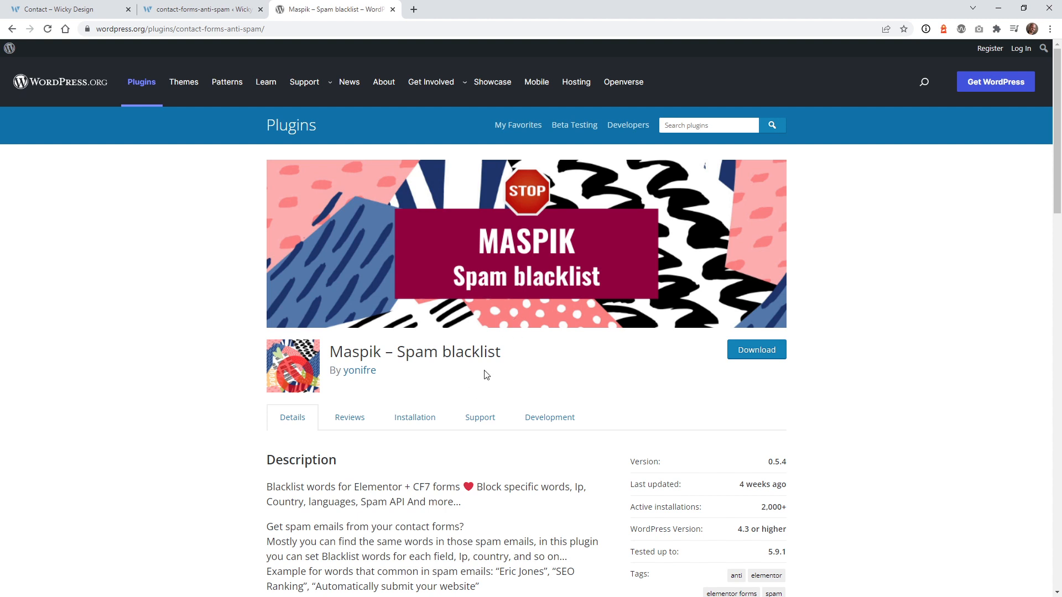
Review the Maspik – Spam blacklist plugin page on wordpress.org, then return to the site admin
double_click(298, 486)
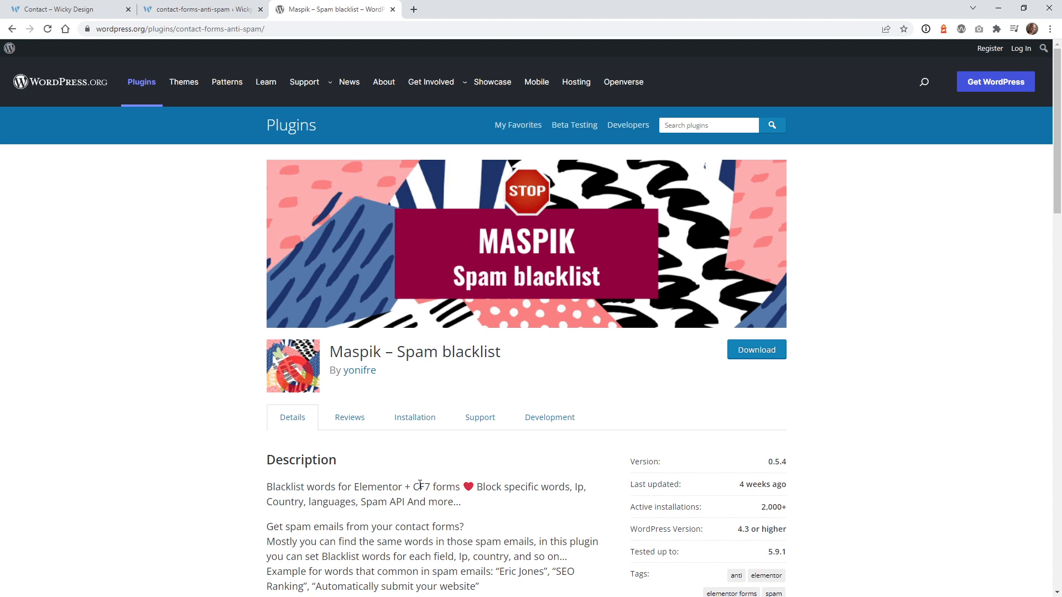
click(65, 9)
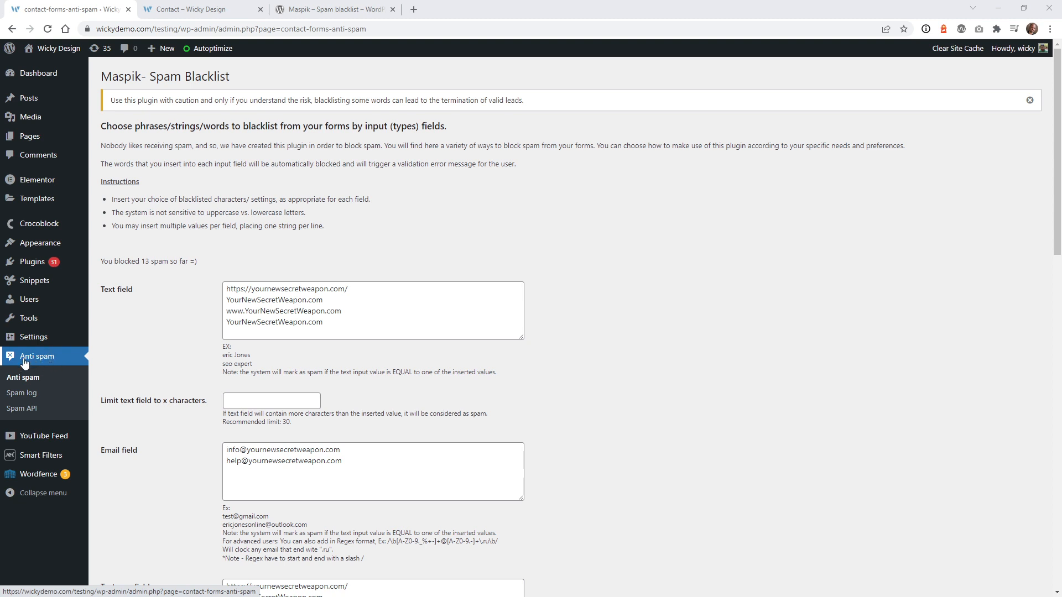
mouse_move(124, 341)
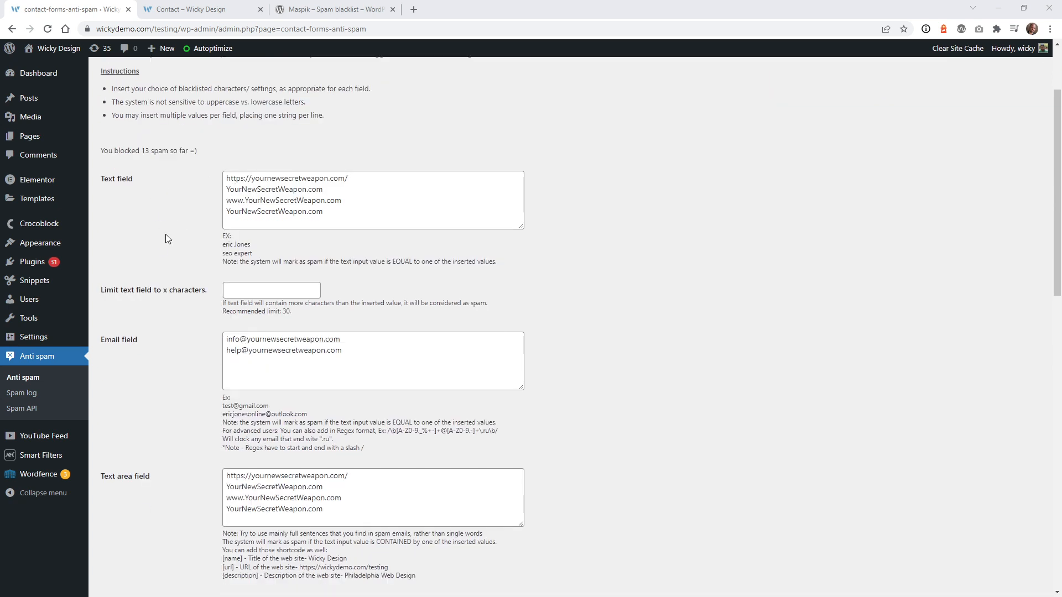
Review the Anti spam fields, view the empty Spam log (13 blocked), then reopen the settings
scroll(down, 3)
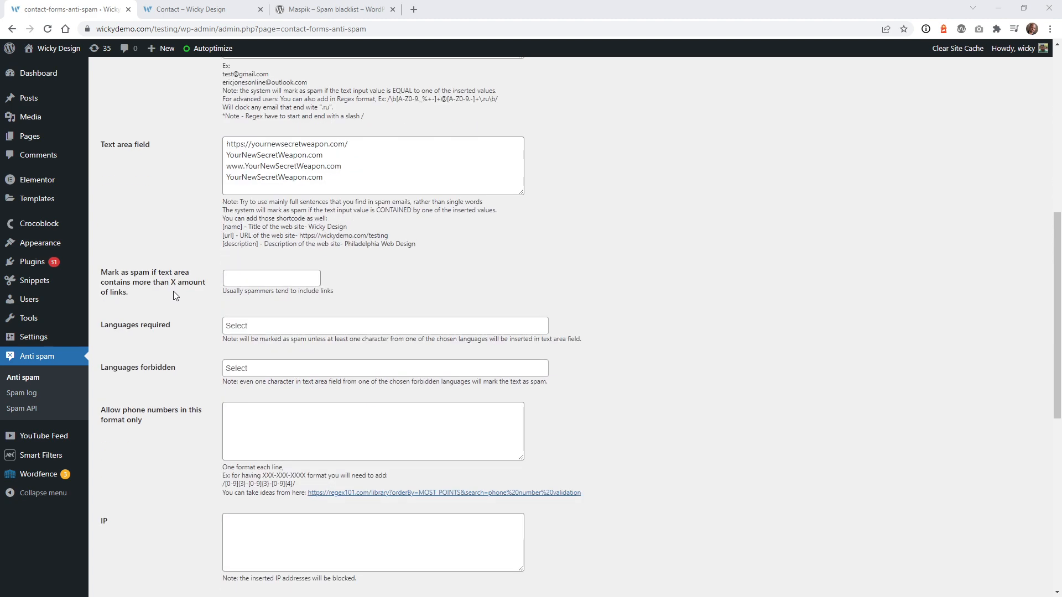
scroll(down, 3)
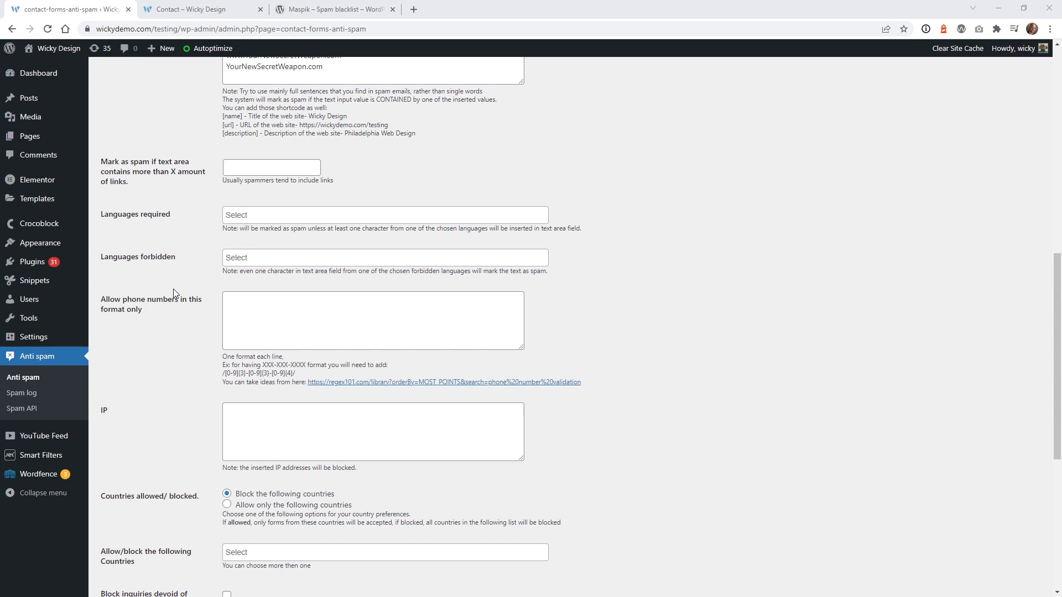
mouse_move(51, 380)
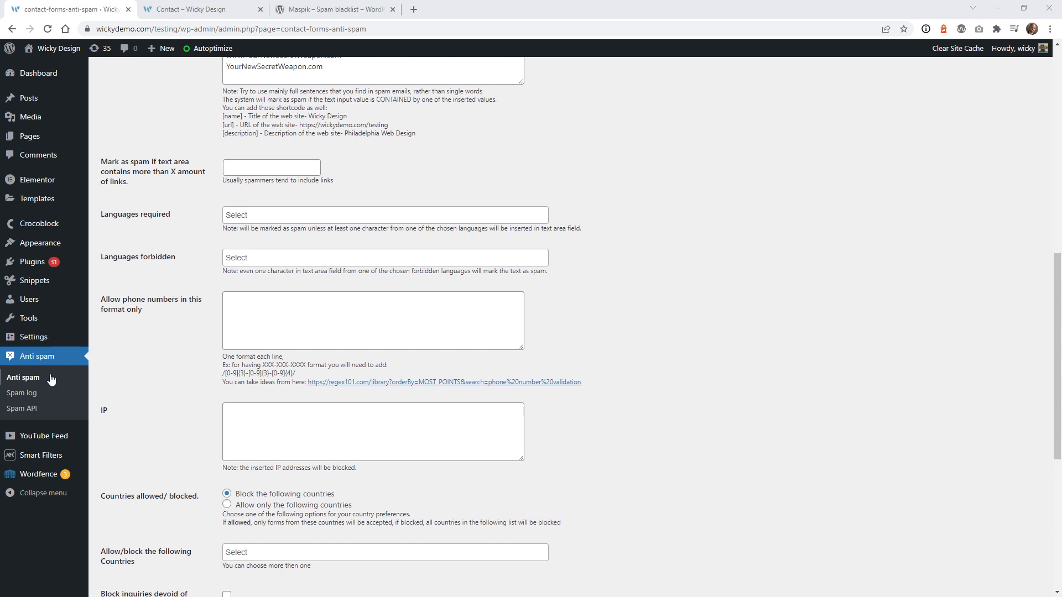
click(21, 395)
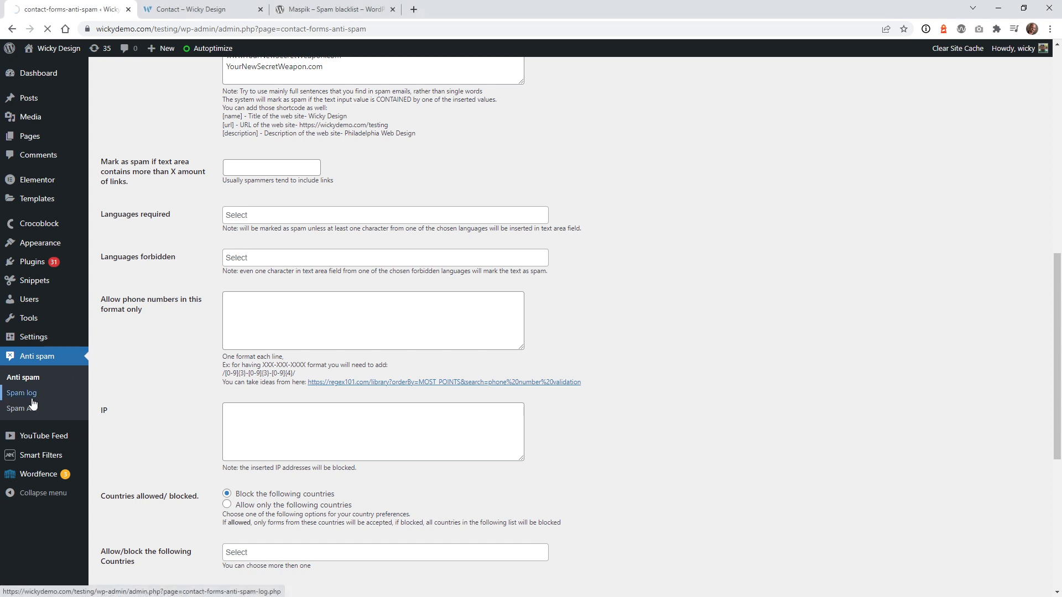
click(21, 392)
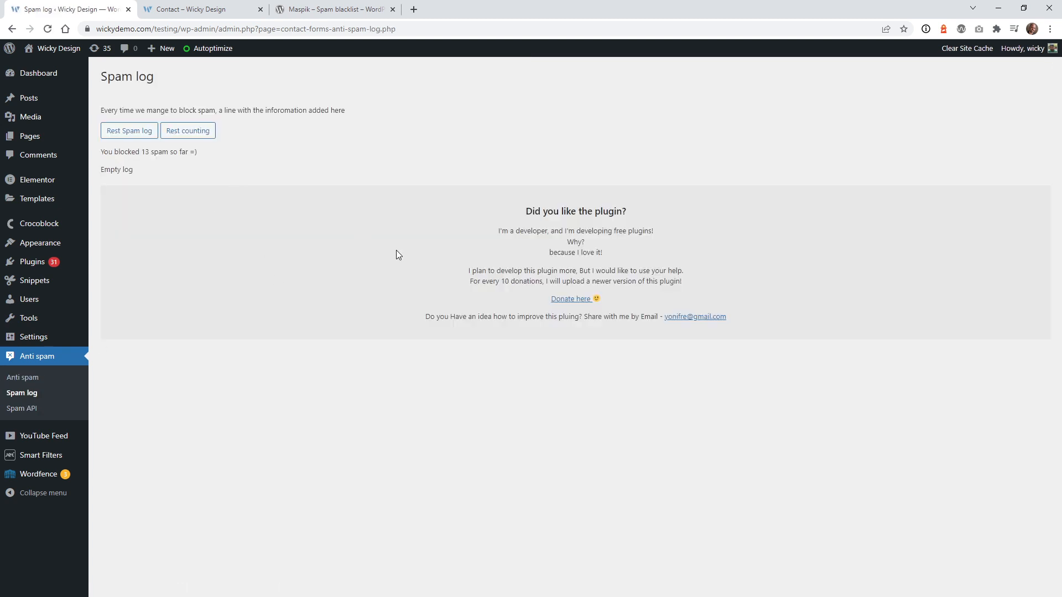
mouse_move(193, 215)
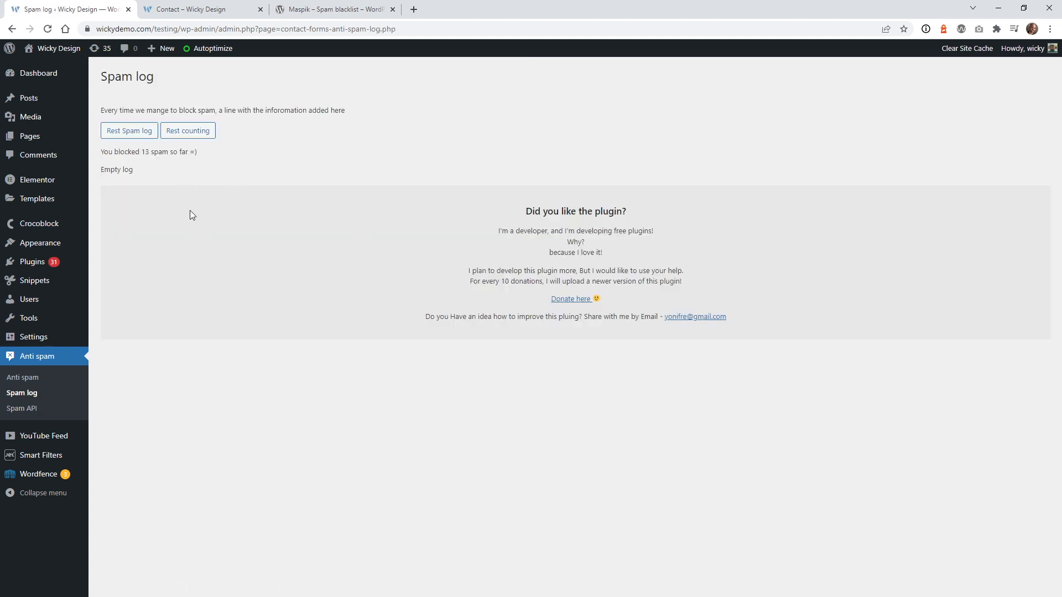
mouse_move(96, 319)
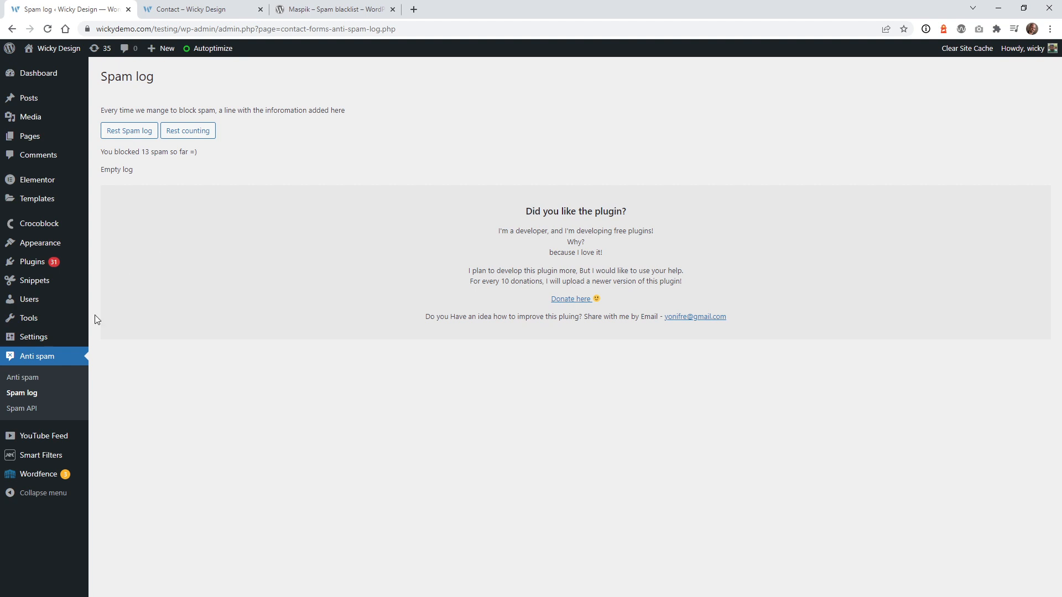
click(22, 377)
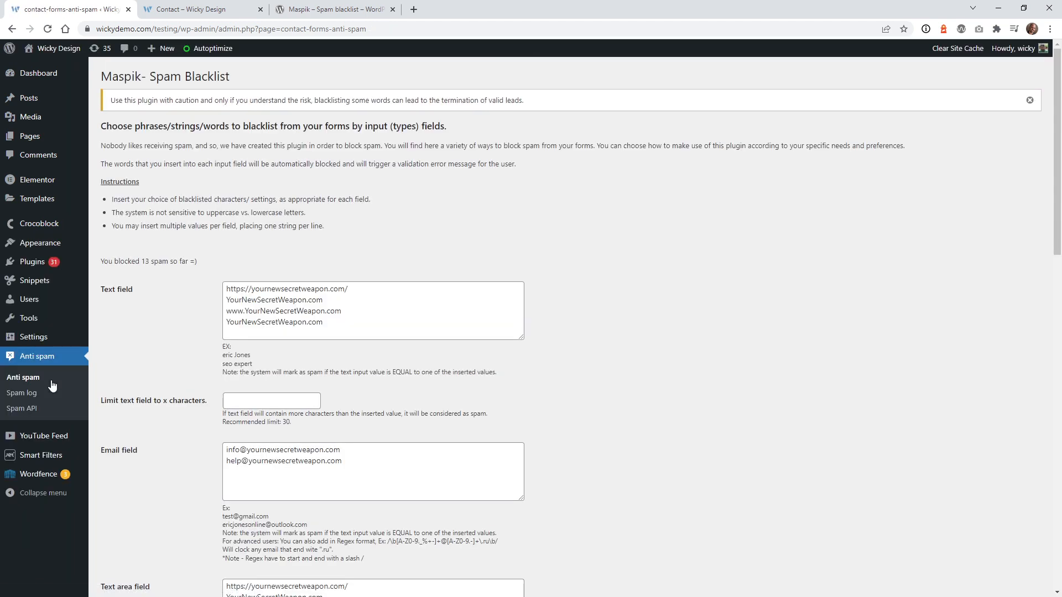
mouse_move(148, 284)
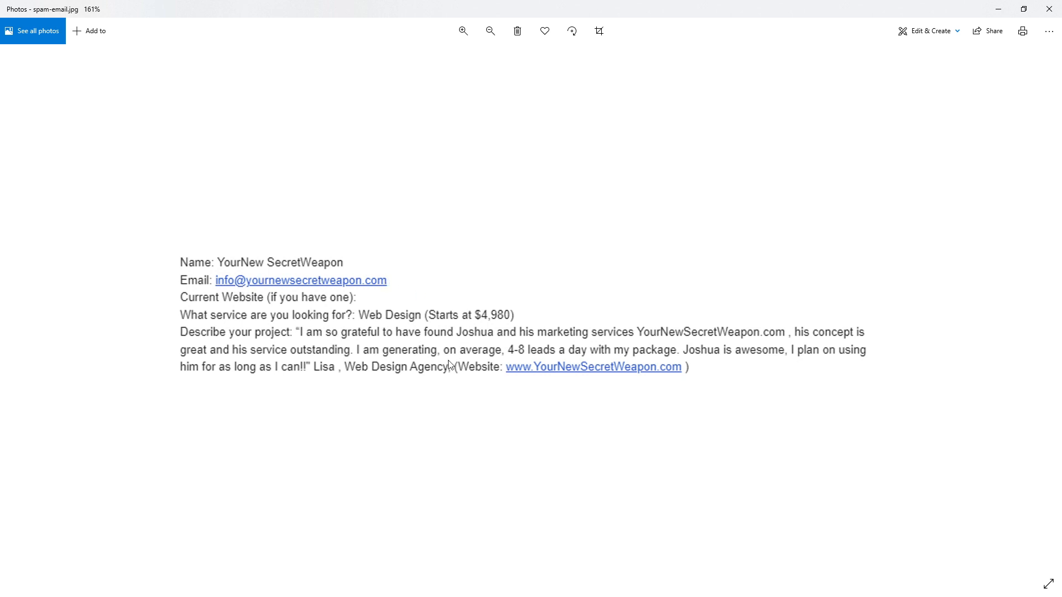
mouse_move(712, 207)
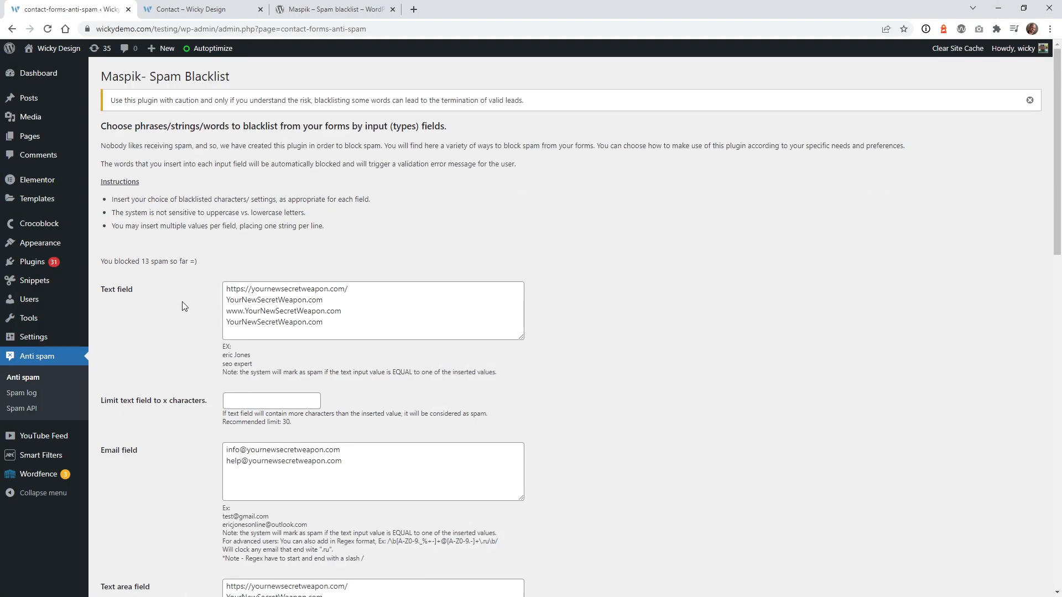
click(330, 311)
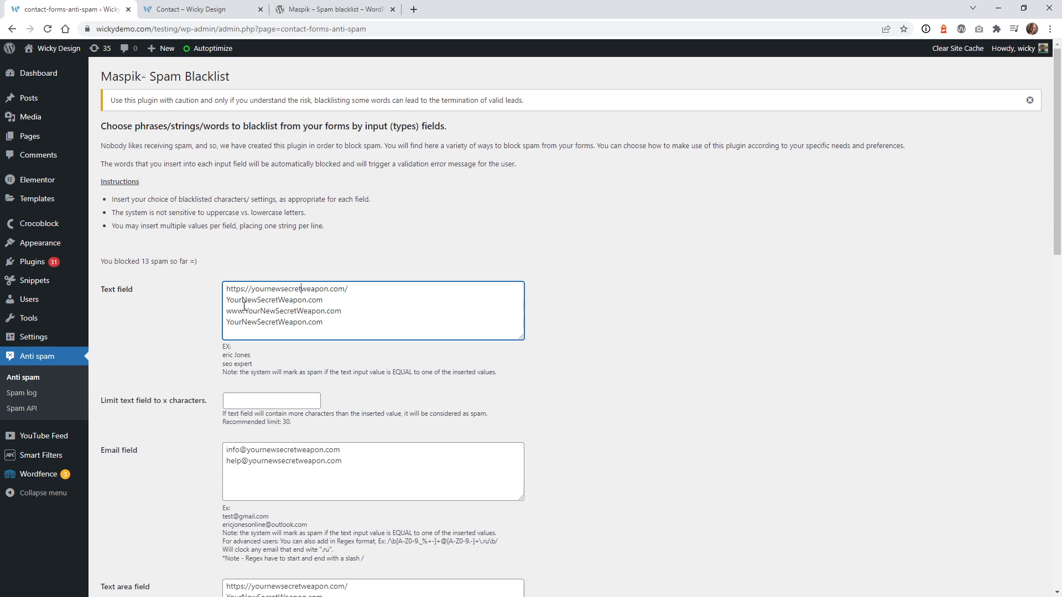
mouse_move(177, 314)
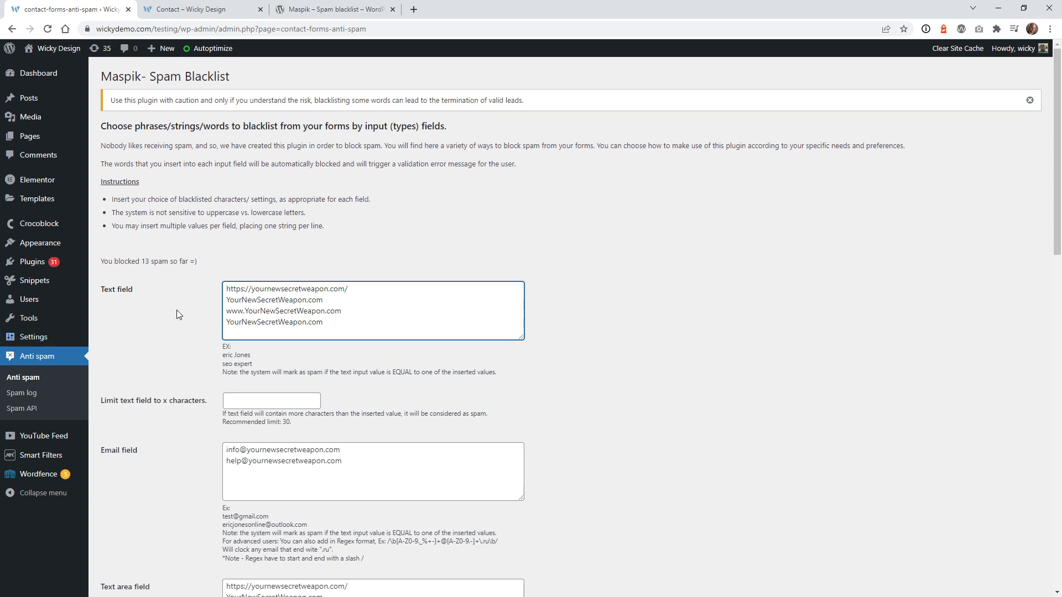
scroll(down, 3)
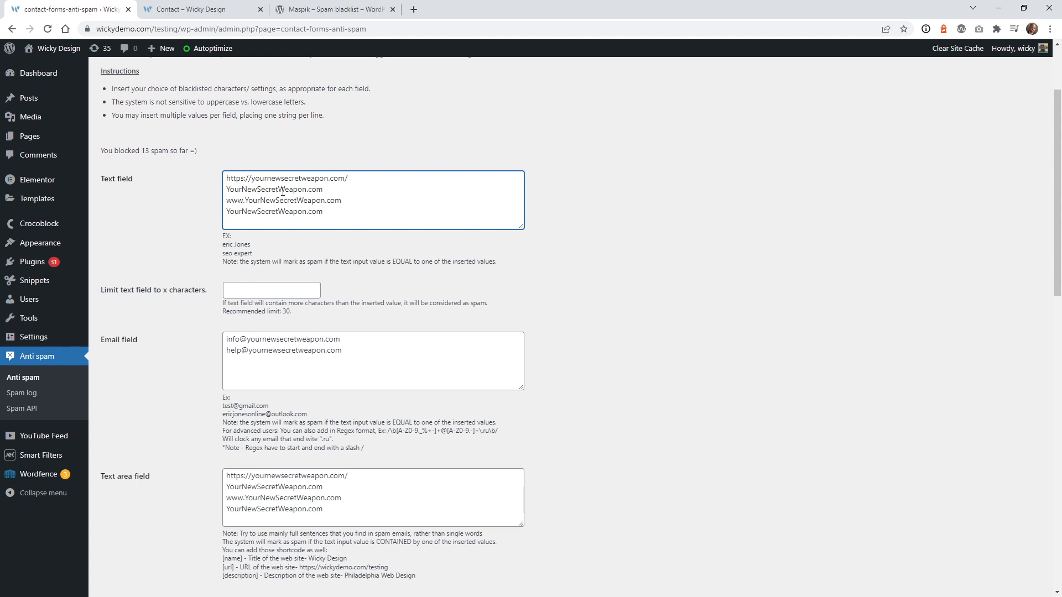
click(201, 9)
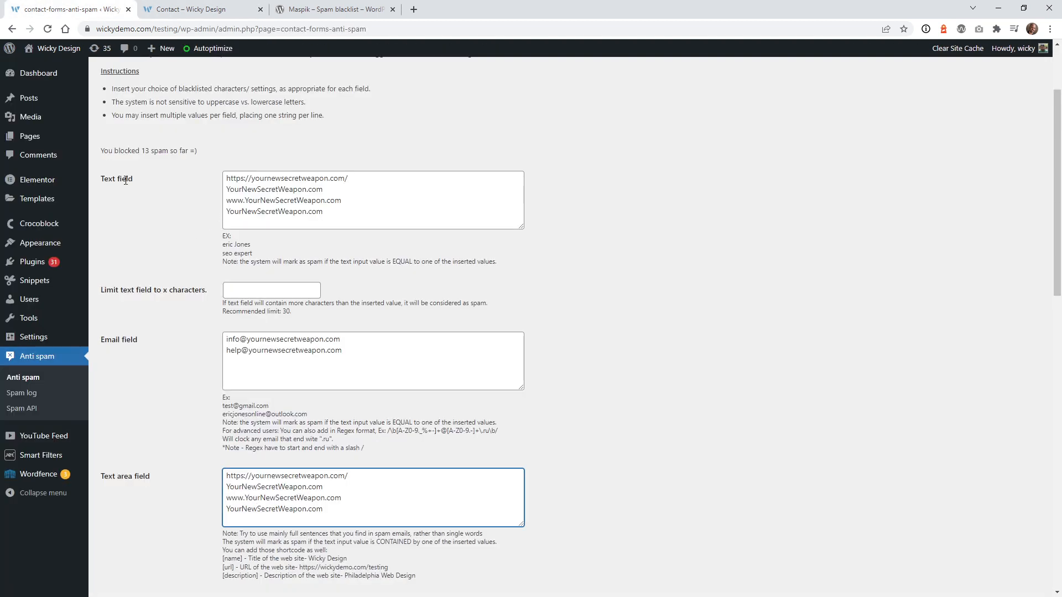
double_click(133, 476)
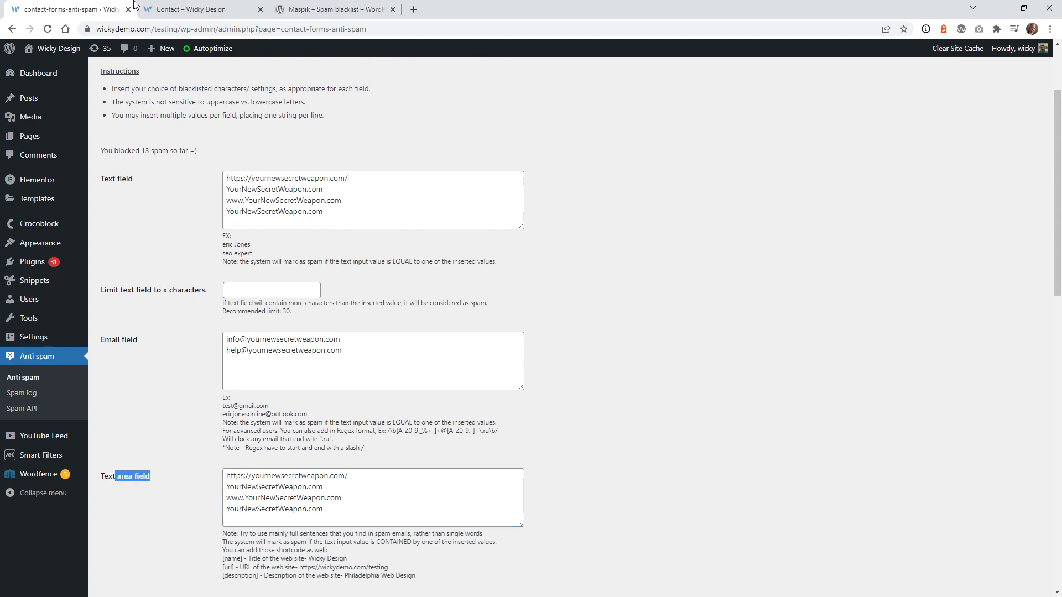
click(197, 9)
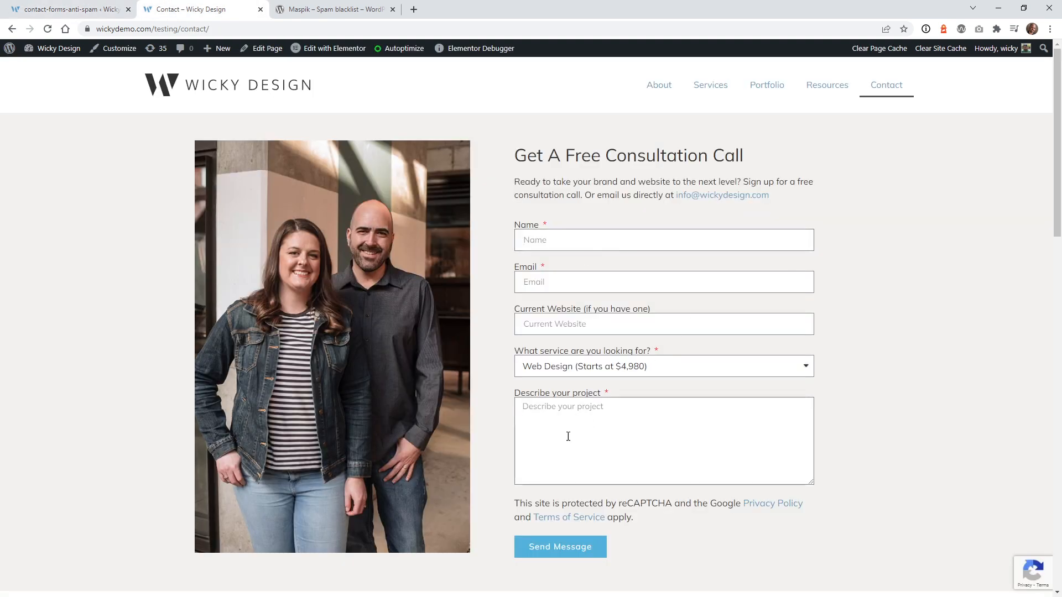
click(663, 240)
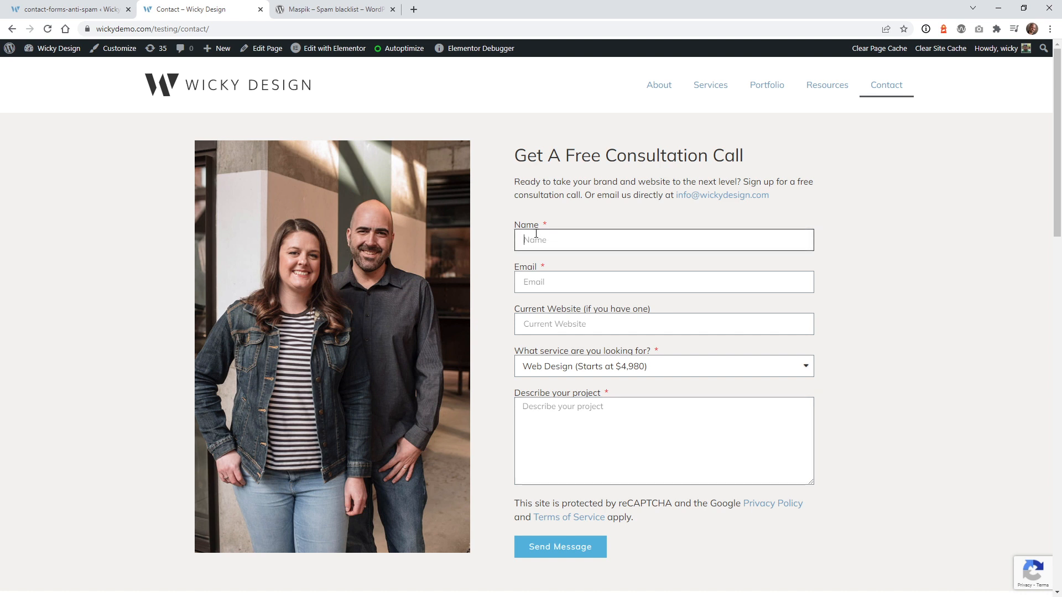
mouse_move(631, 244)
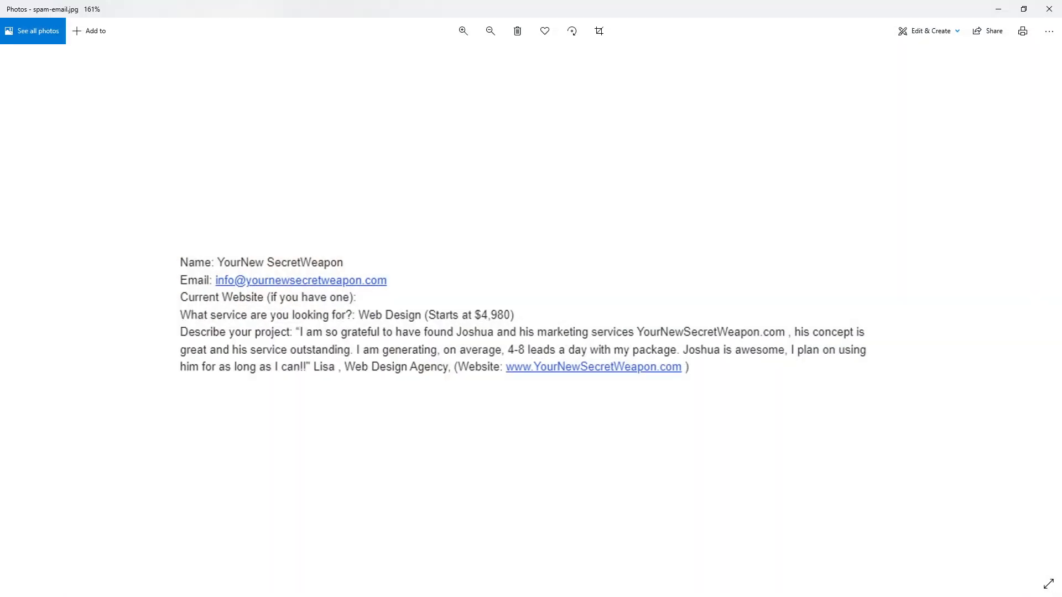
mouse_move(240, 337)
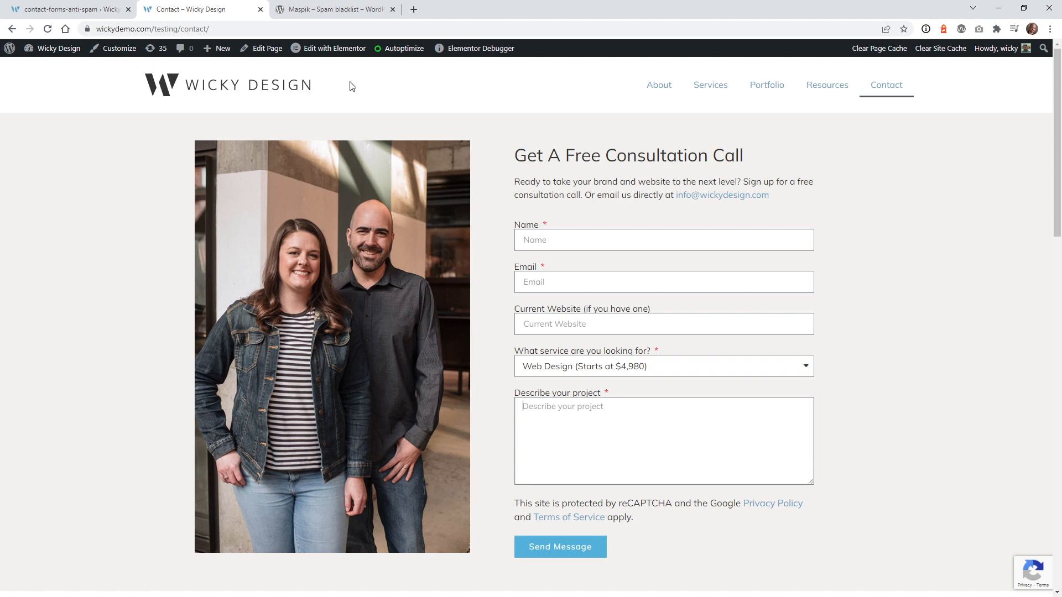
click(64, 9)
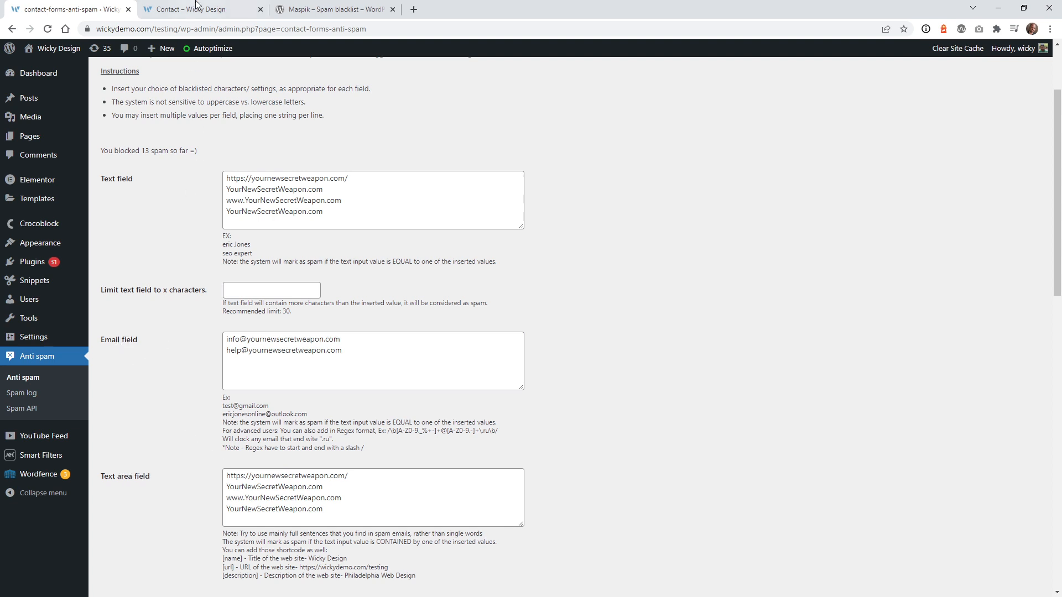
click(196, 9)
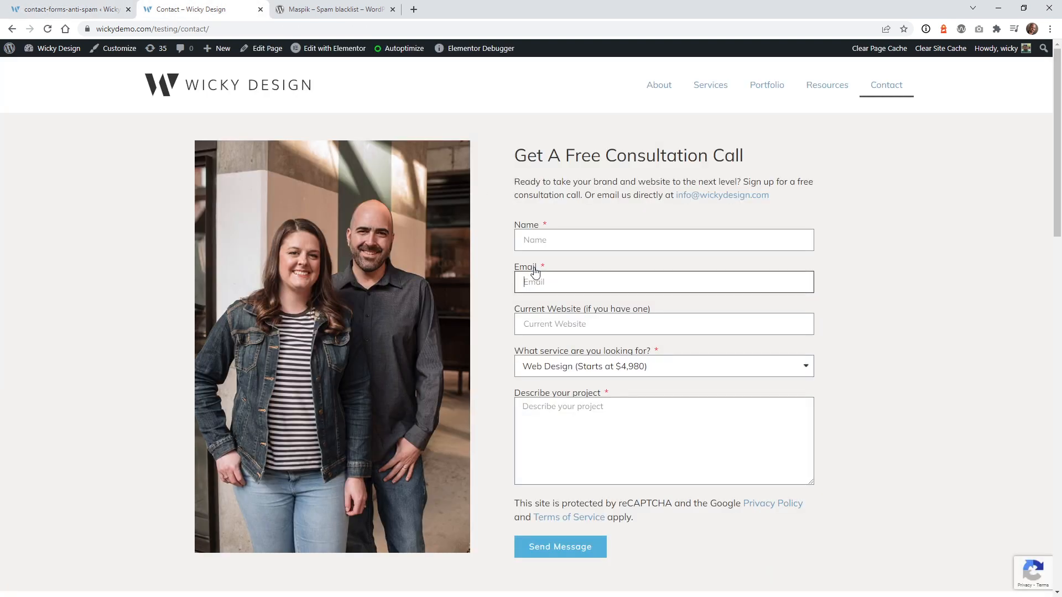
click(68, 9)
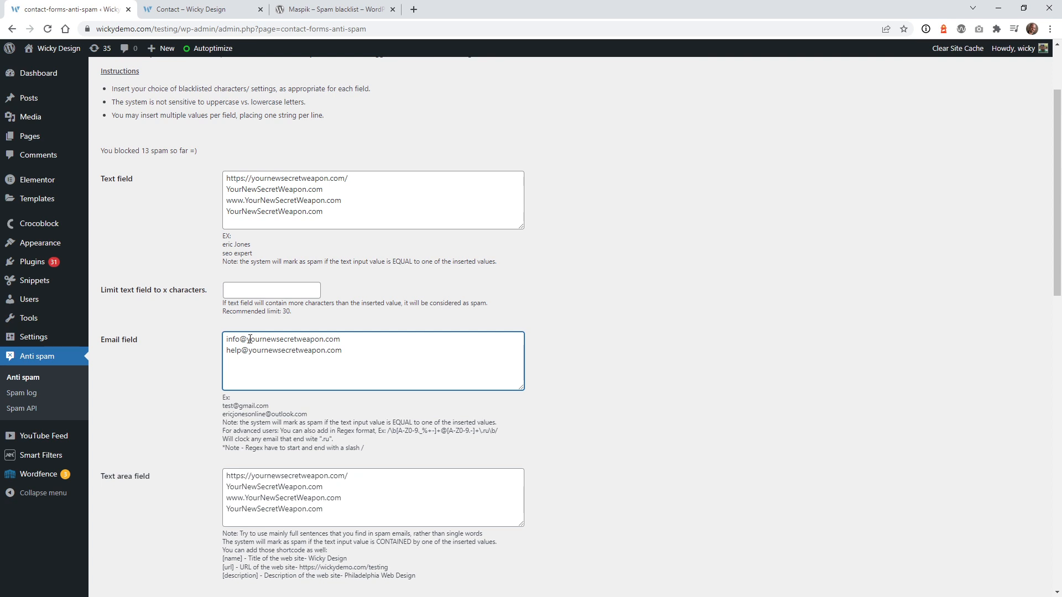
mouse_move(311, 438)
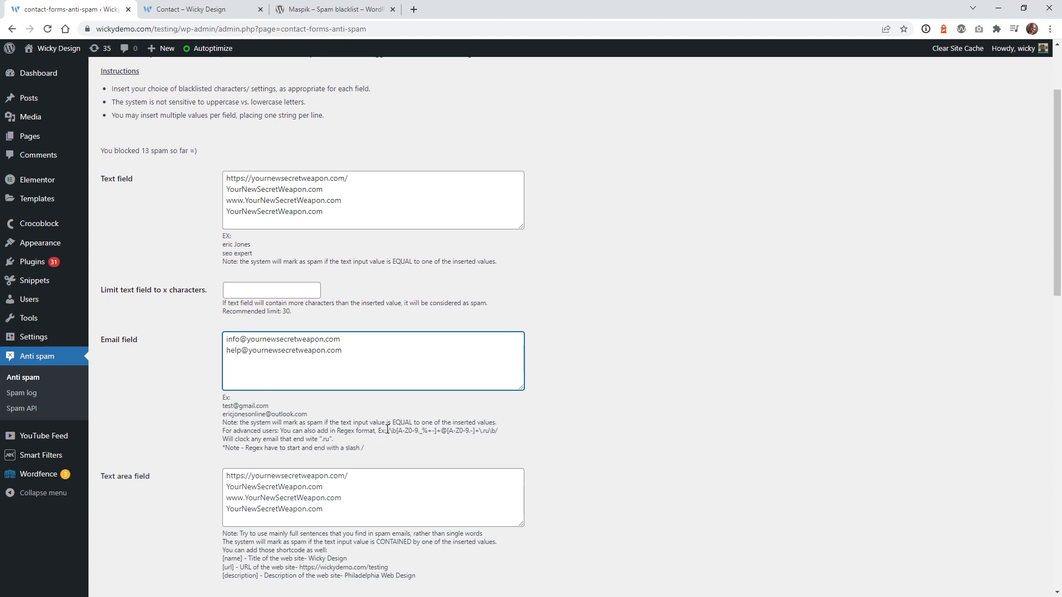
drag(386, 430, 430, 431)
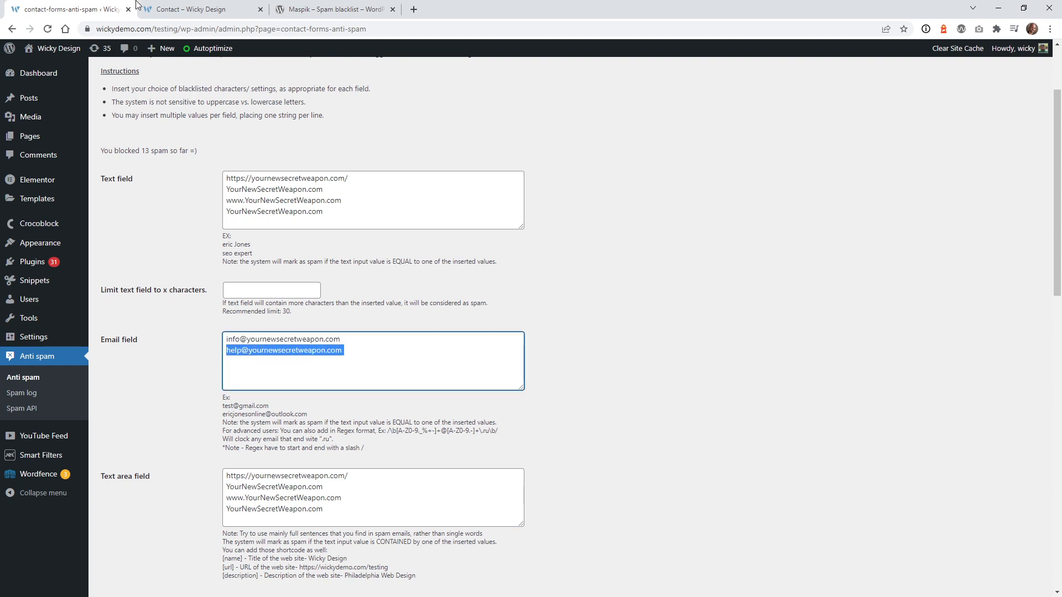
click(196, 9)
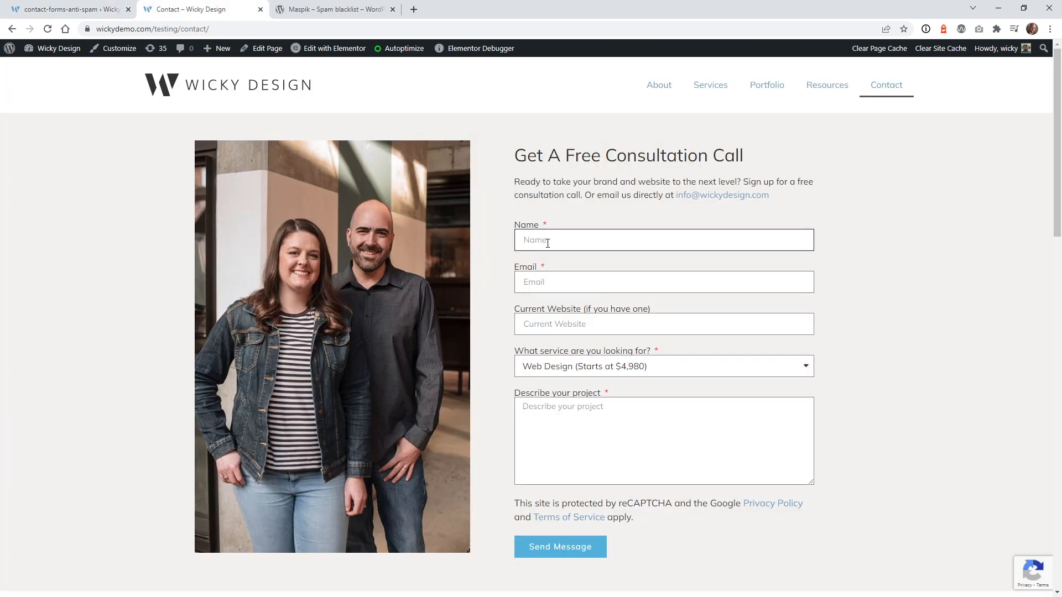
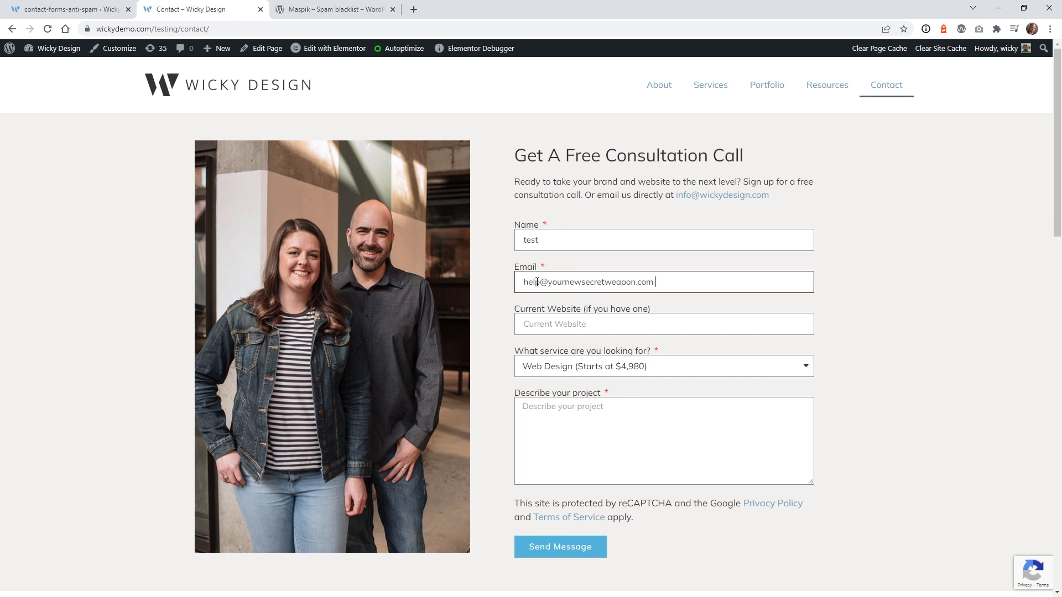
text(tes)
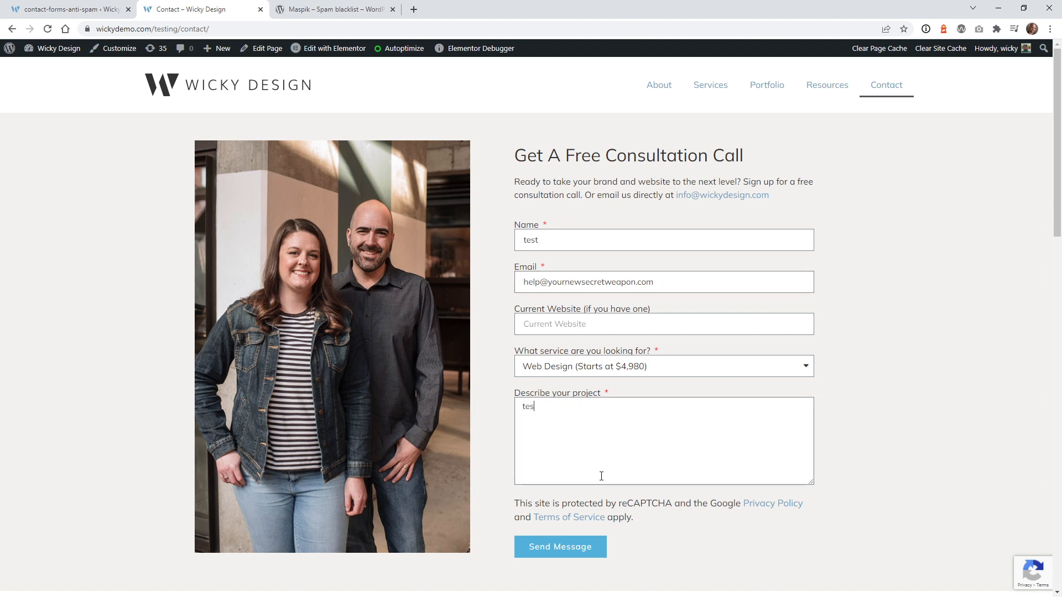
click(565, 546)
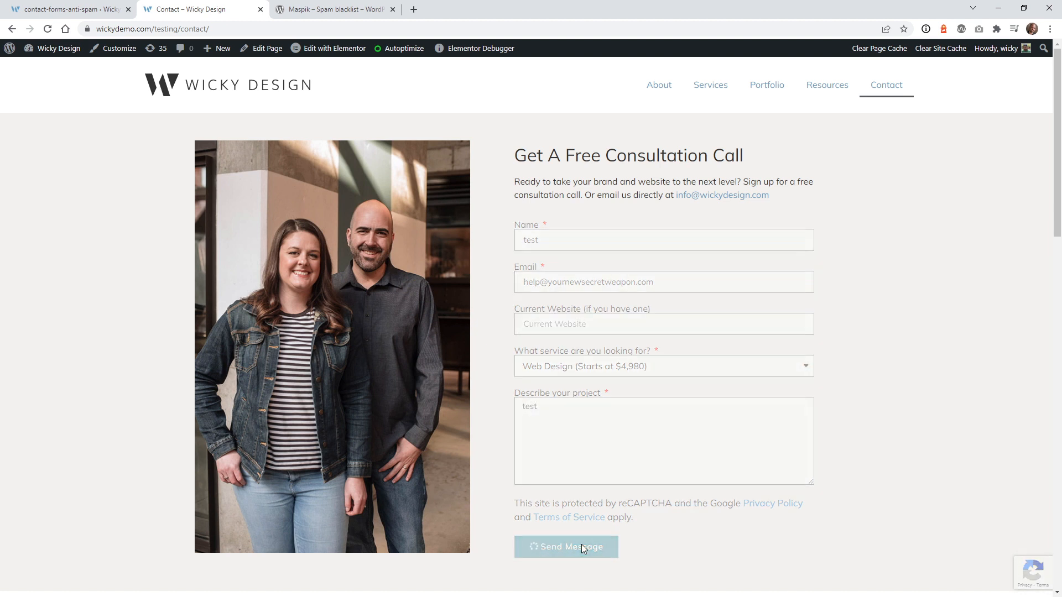
click(565, 546)
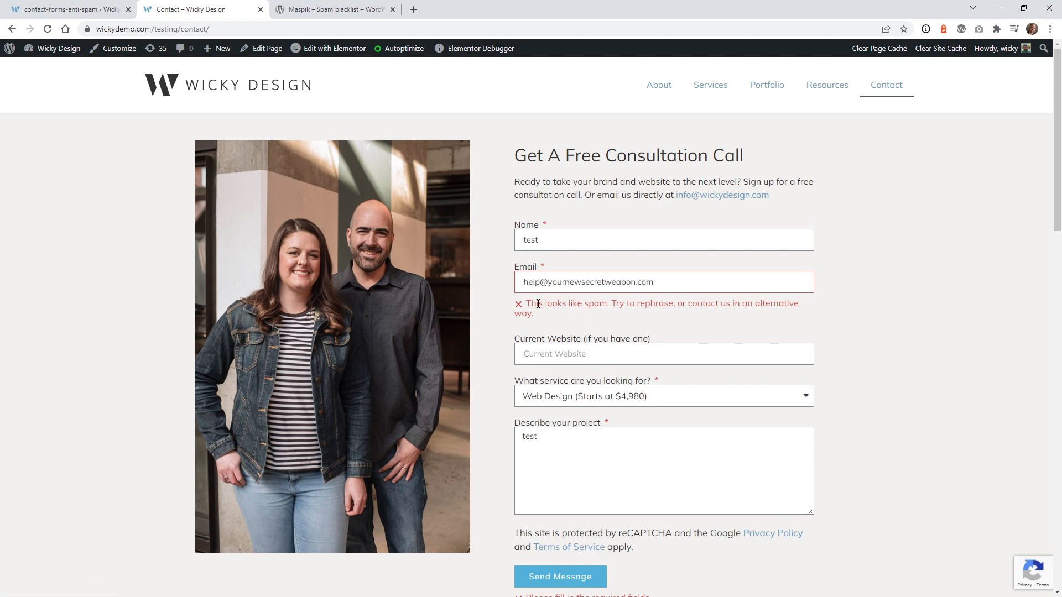
drag(538, 303, 715, 304)
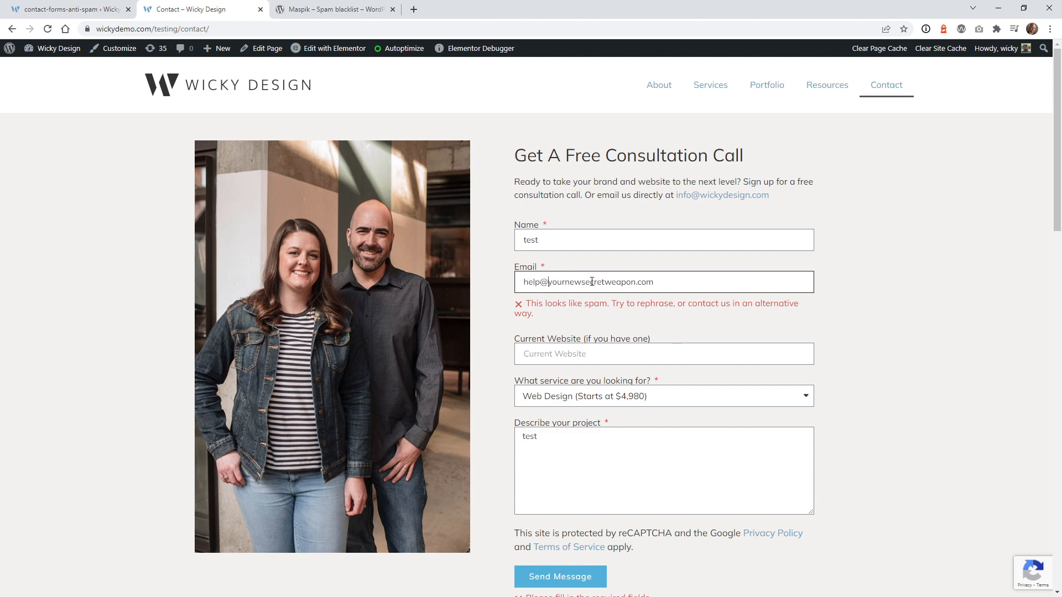
Scroll through the Maspik settings, then view the Spam log showing 14 blocked
click(64, 8)
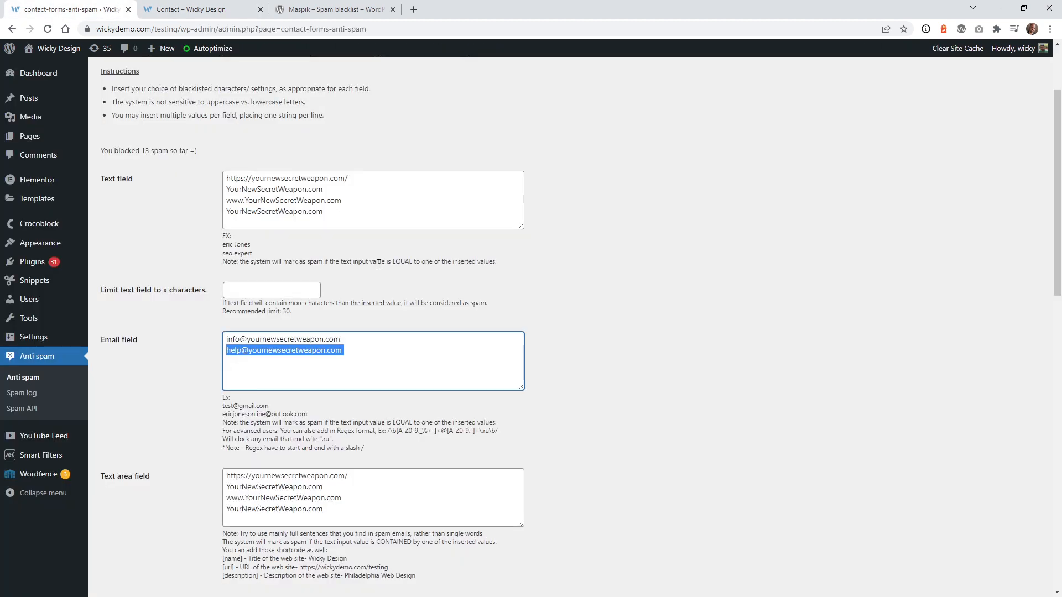
scroll(down, 3)
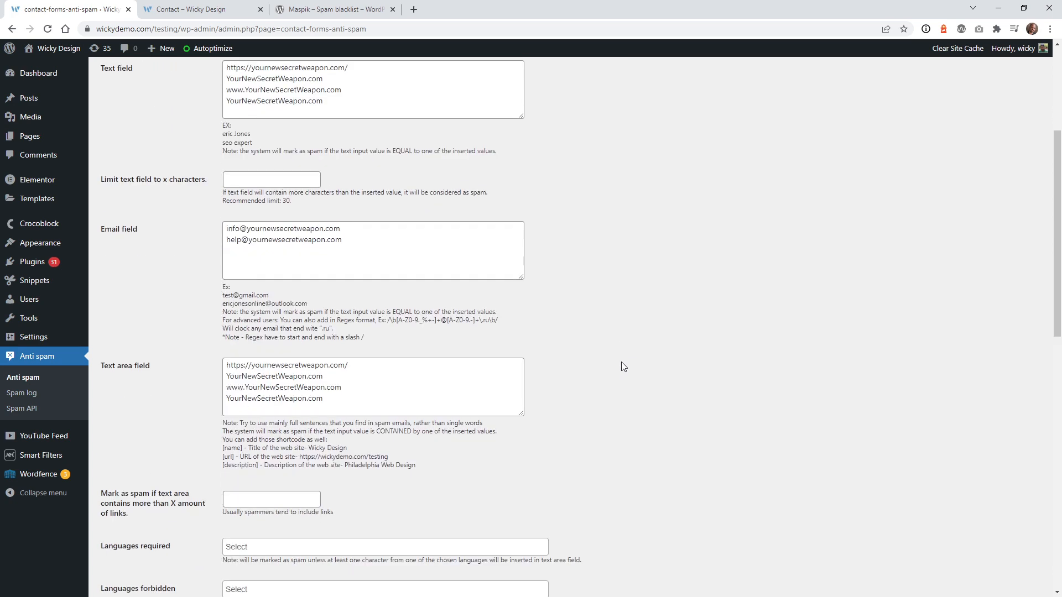
scroll(down, 3)
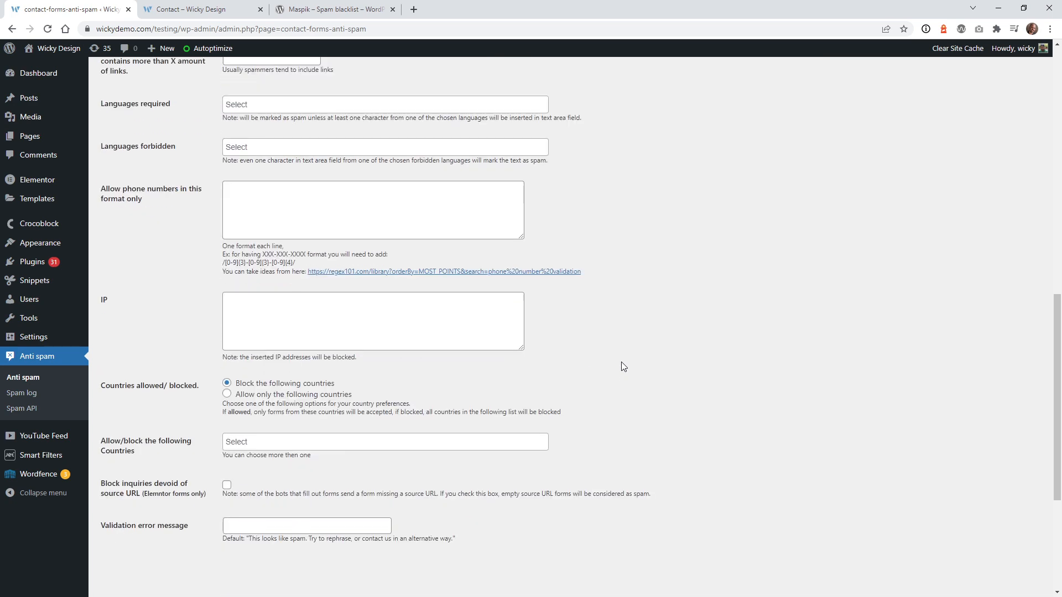
scroll(down, 3)
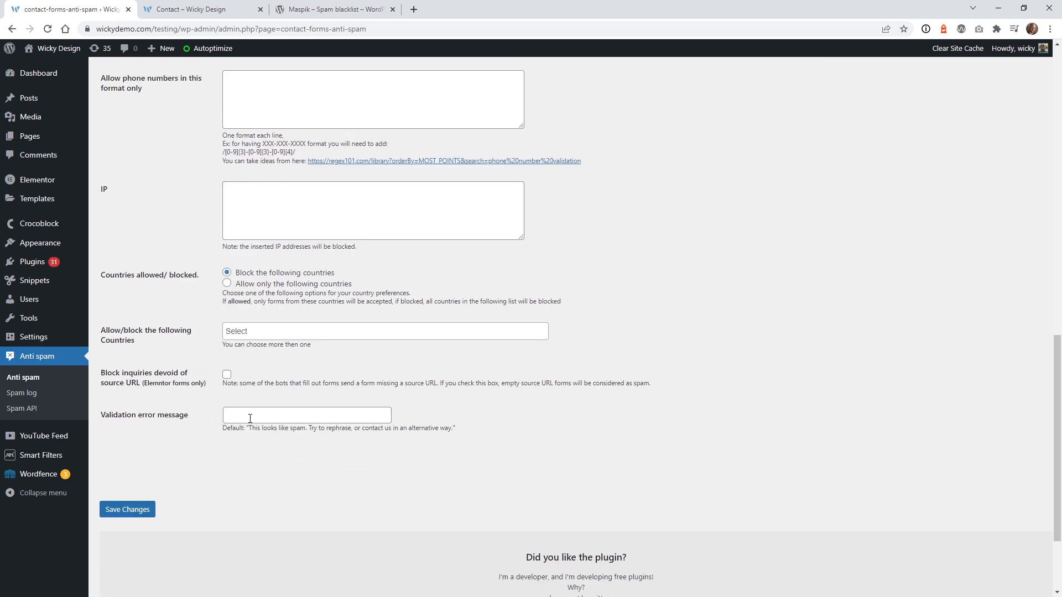
click(305, 415)
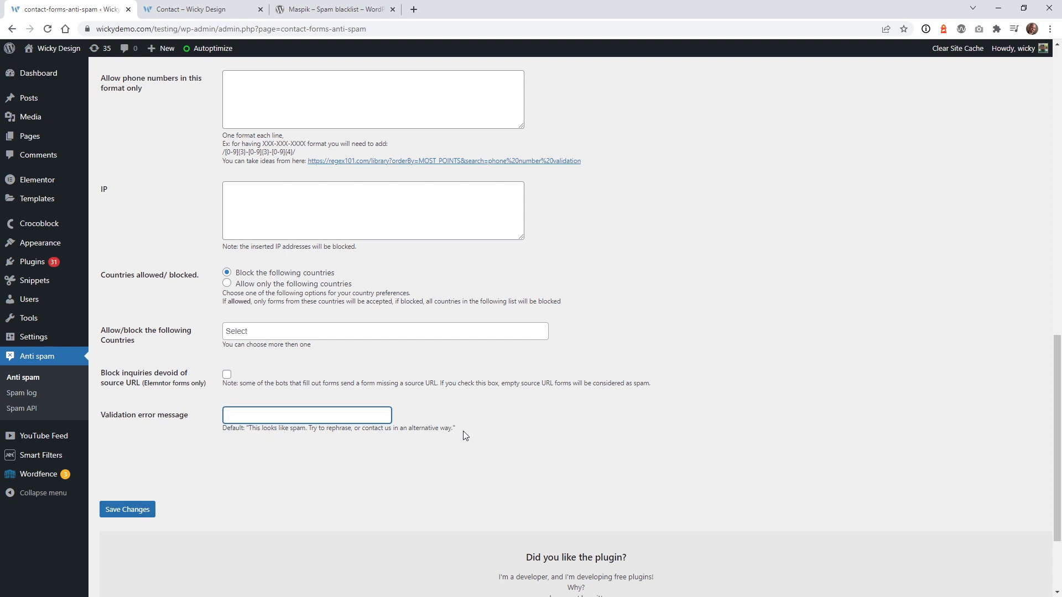
click(305, 414)
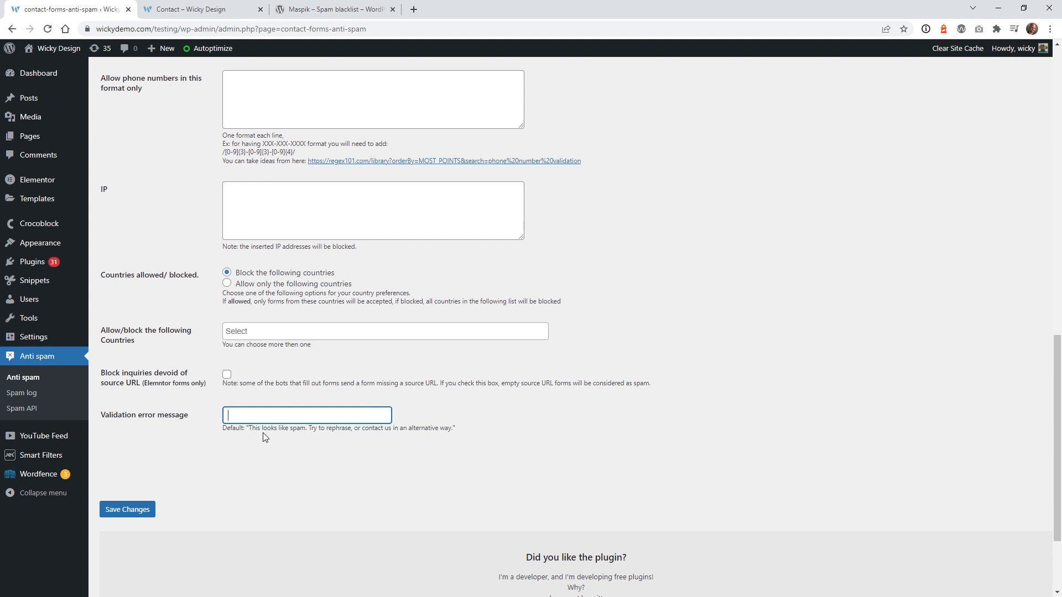
click(21, 393)
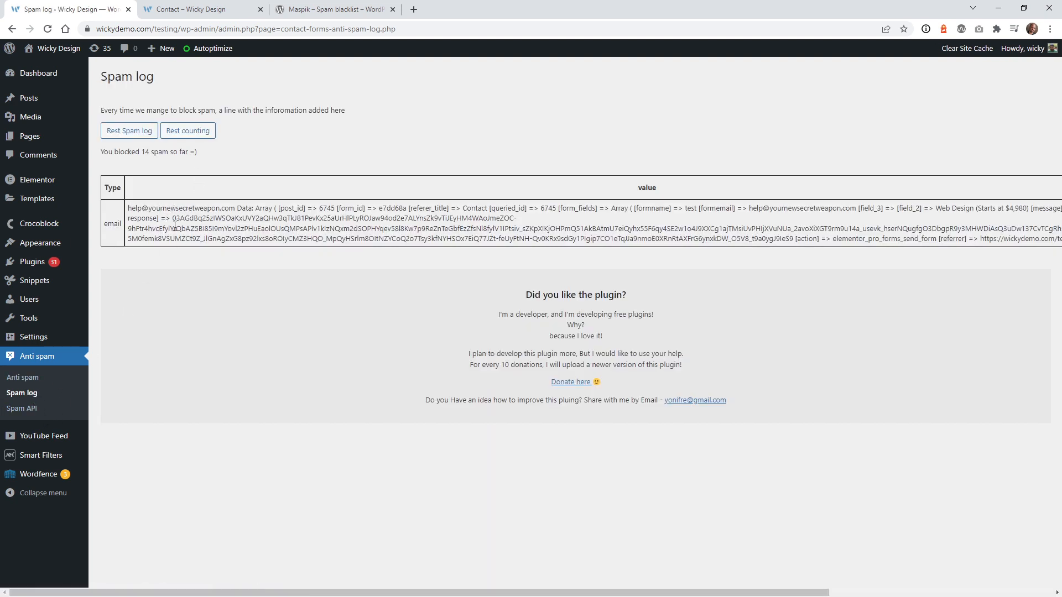
click(196, 9)
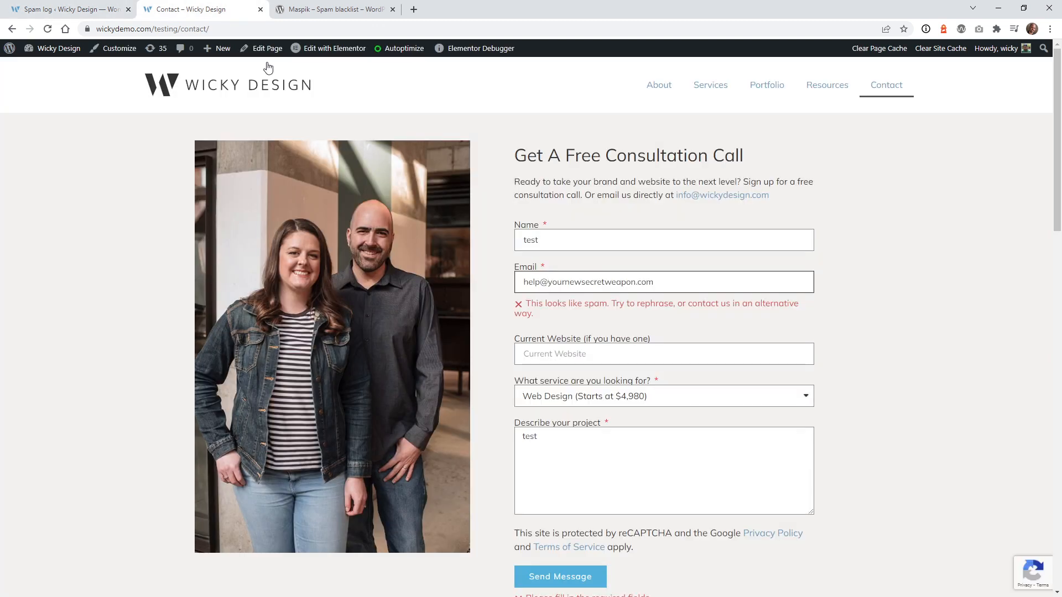
click(542, 282)
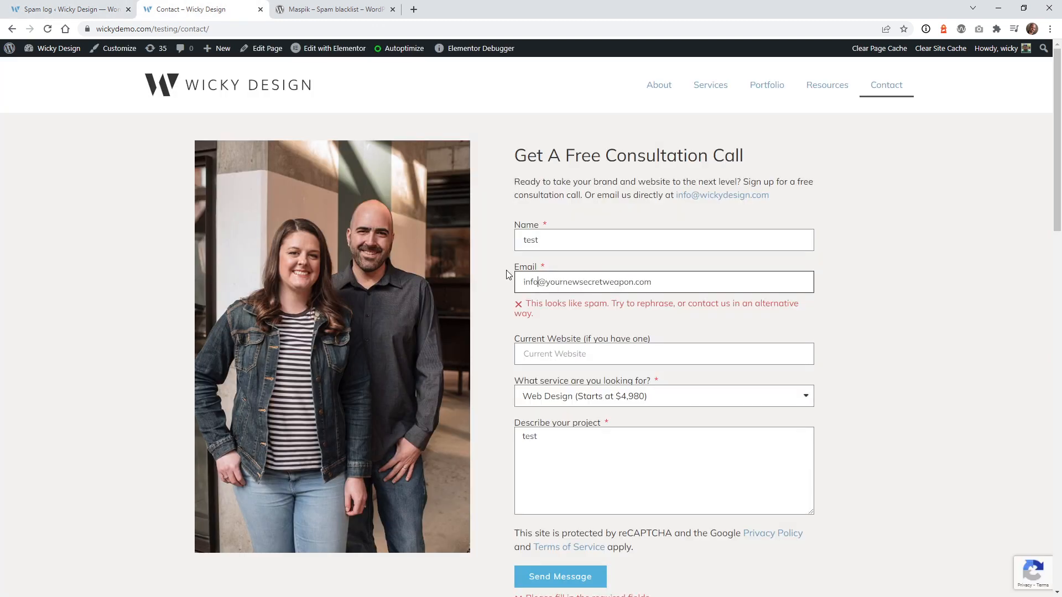
click(559, 576)
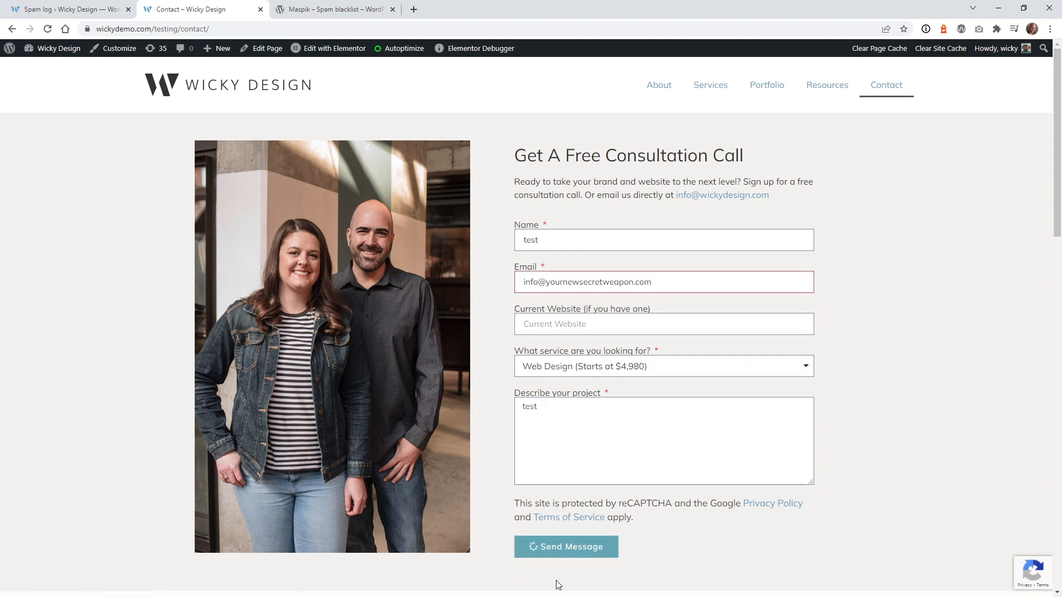
click(565, 547)
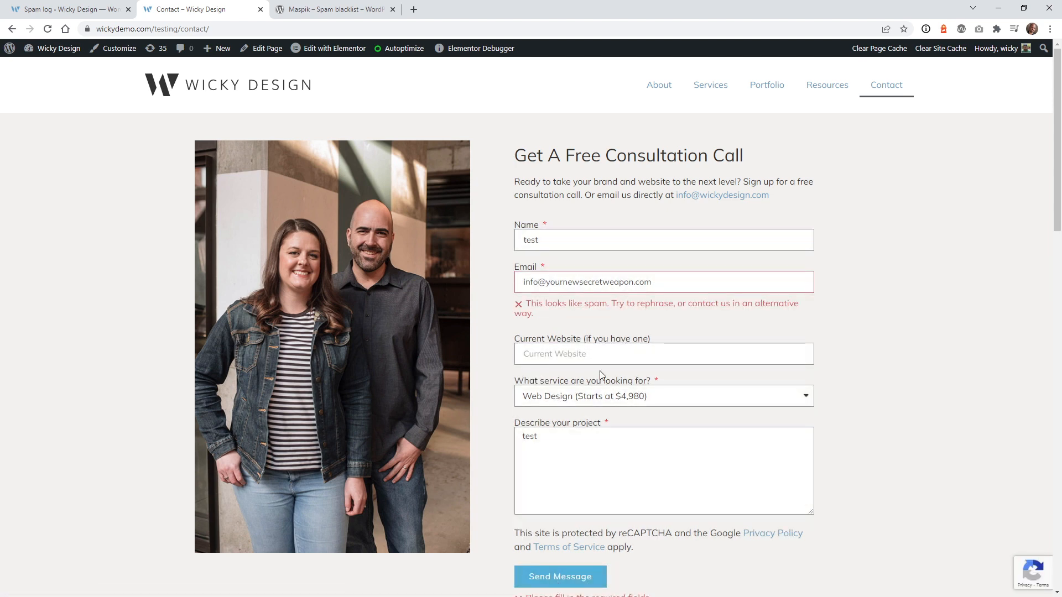
click(68, 9)
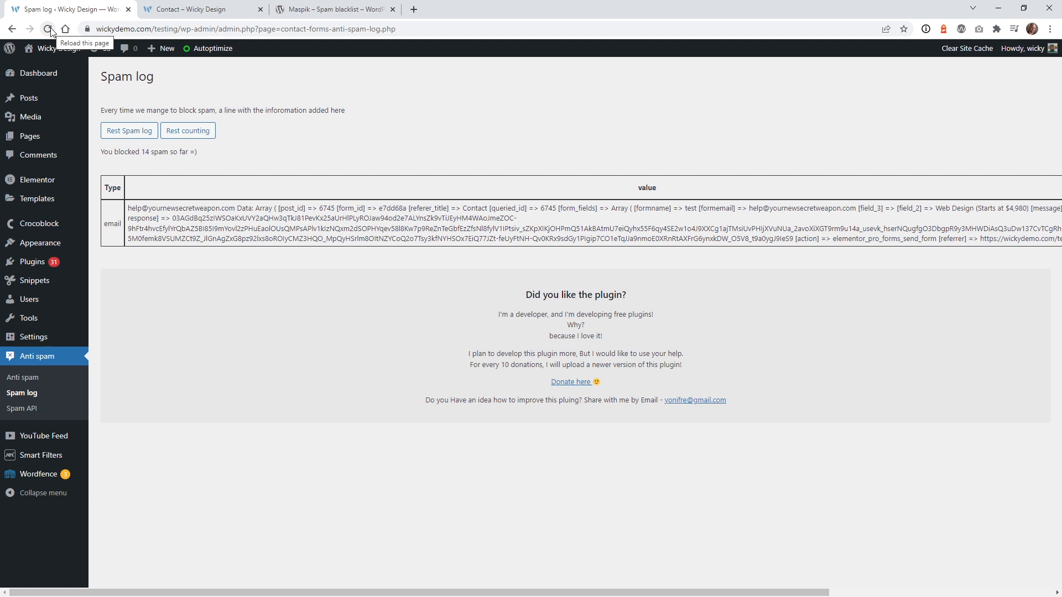
click(48, 28)
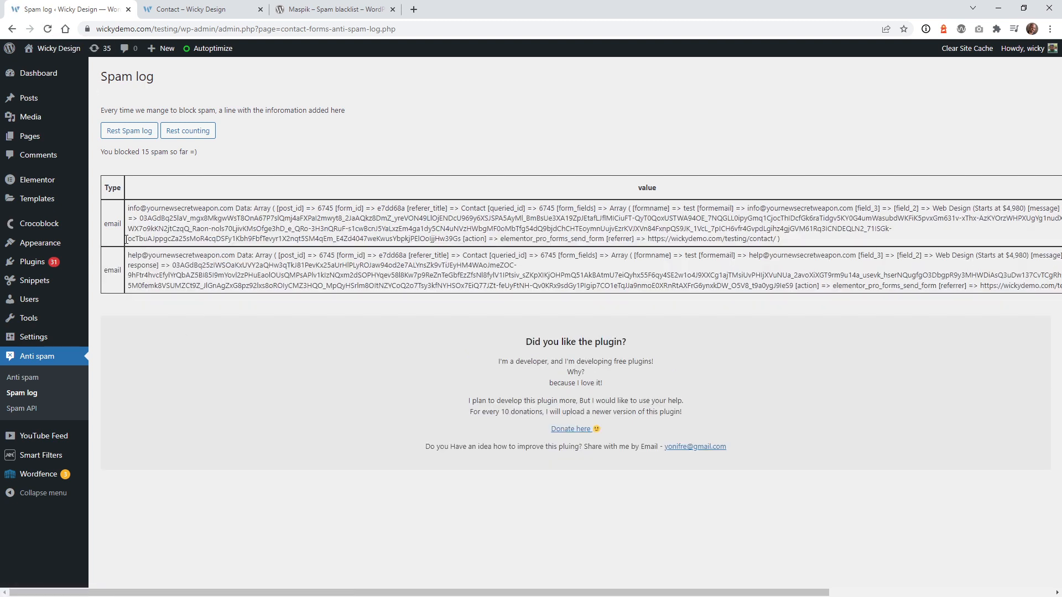
double_click(112, 223)
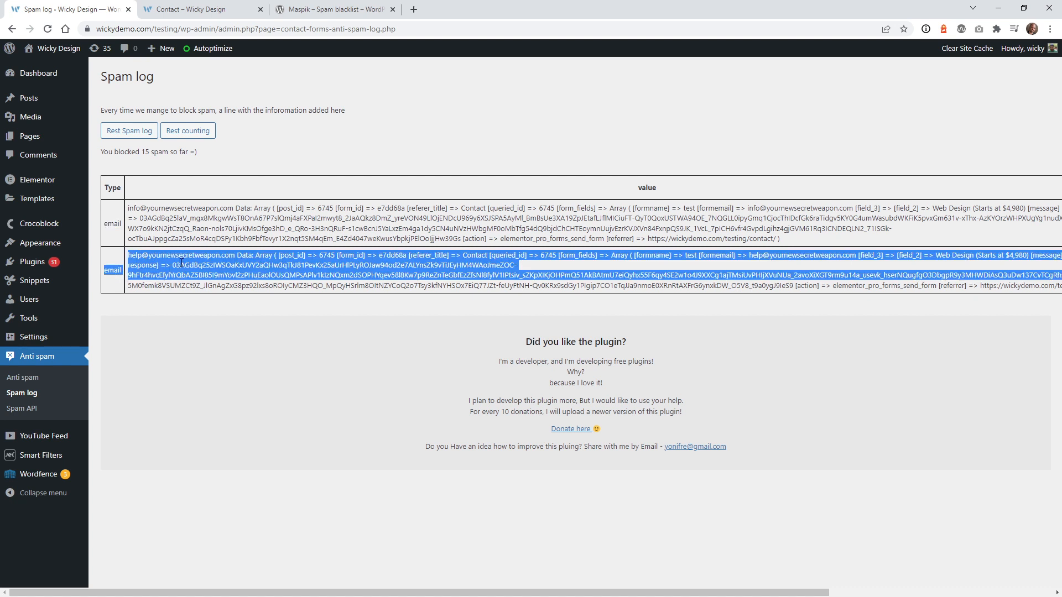
click(196, 9)
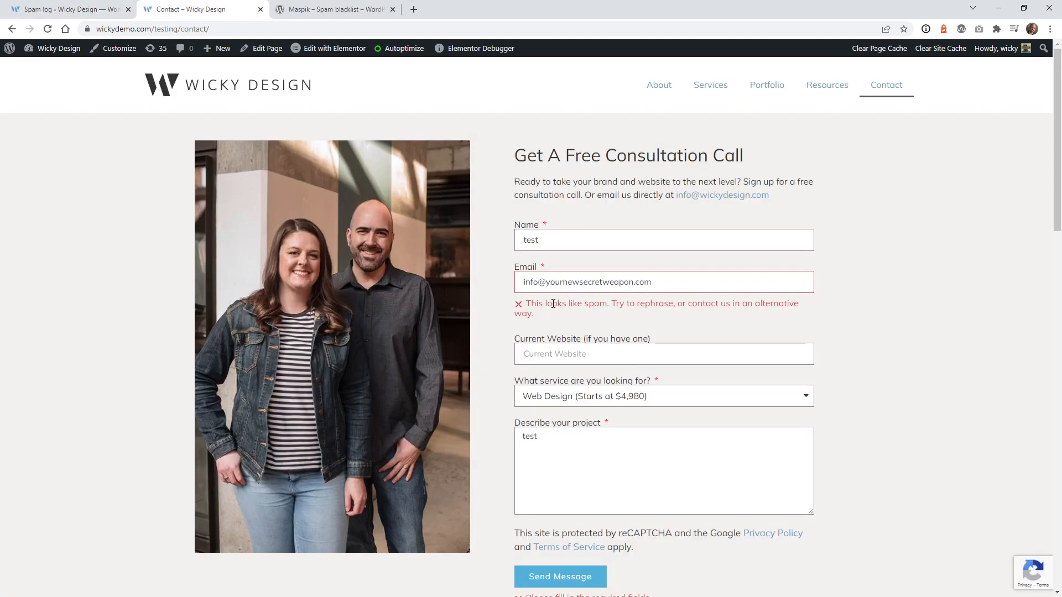
double_click(530, 281)
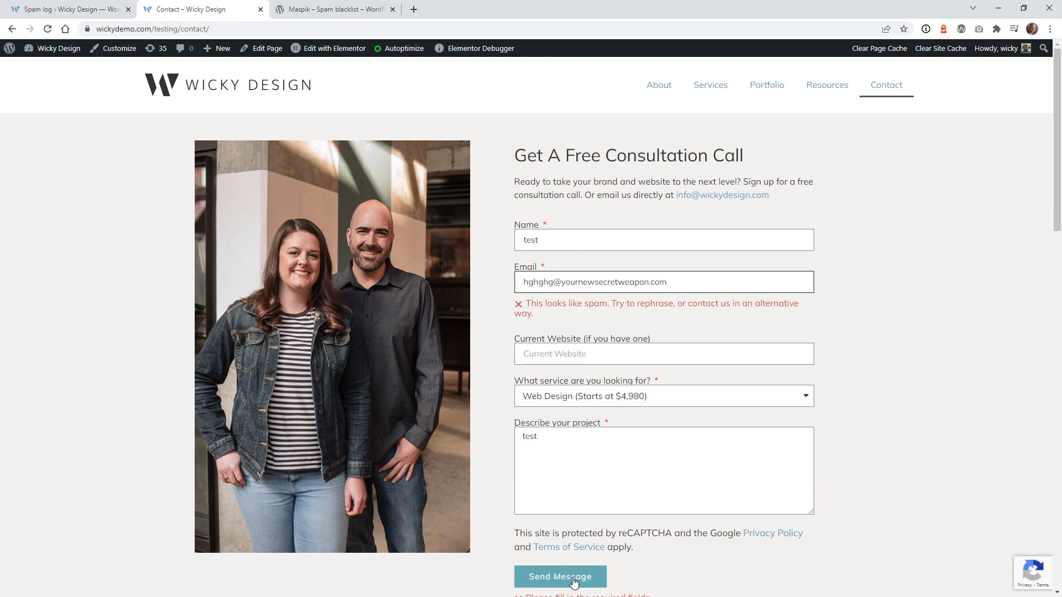
click(559, 576)
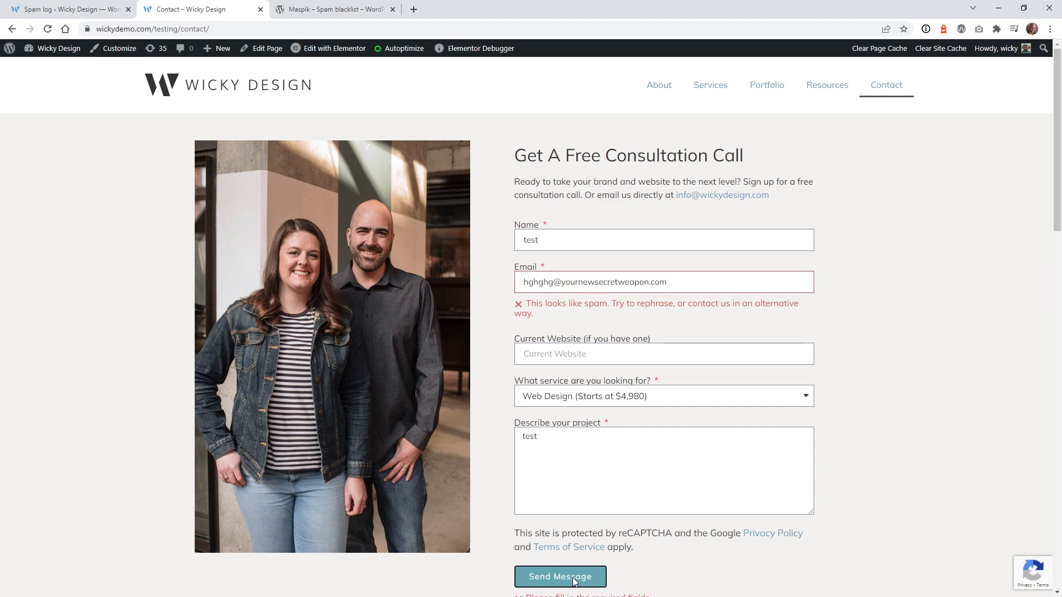
click(559, 576)
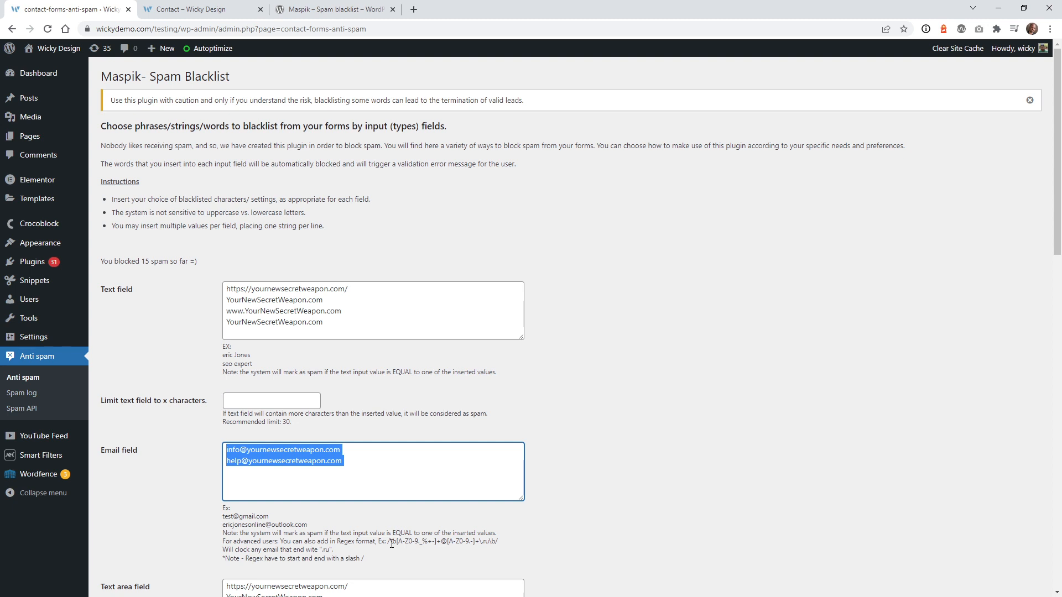
text(/^[A-Za-z0-9._%+-]+@yournewsecretweapon.com$/)
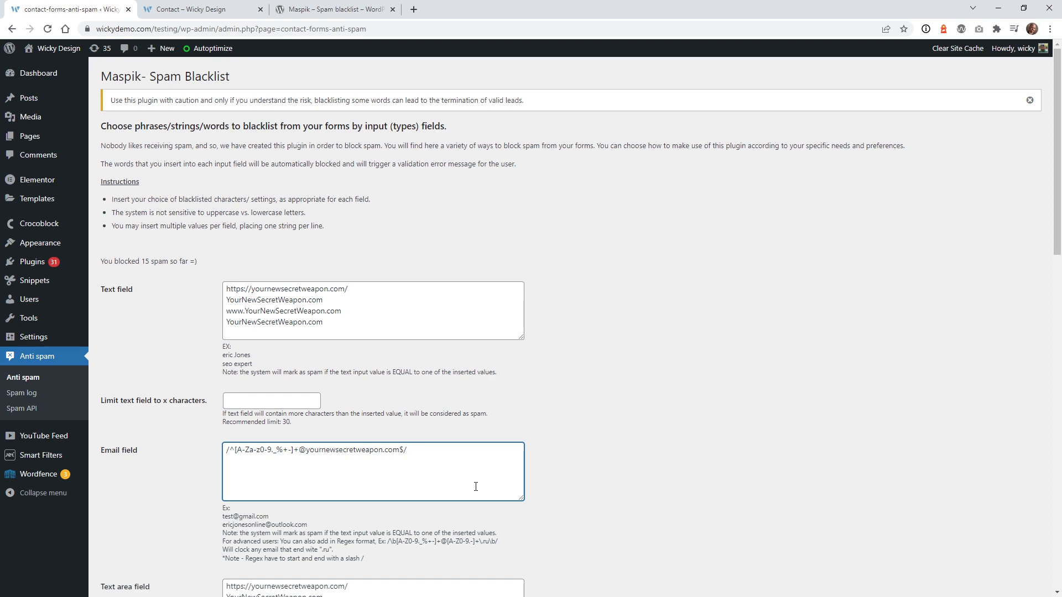
scroll(down, 3)
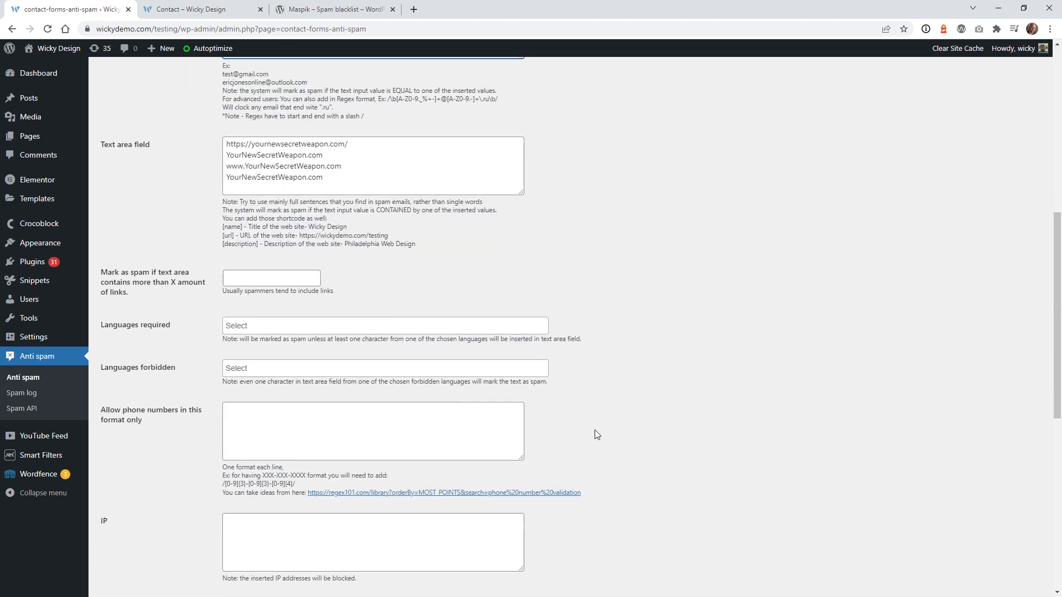
click(127, 509)
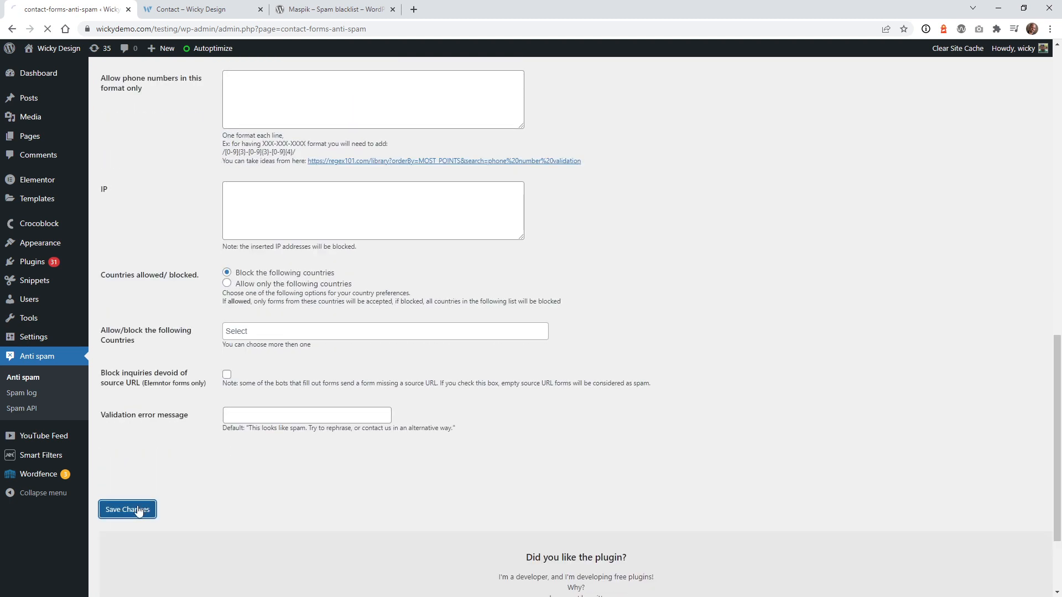
click(127, 509)
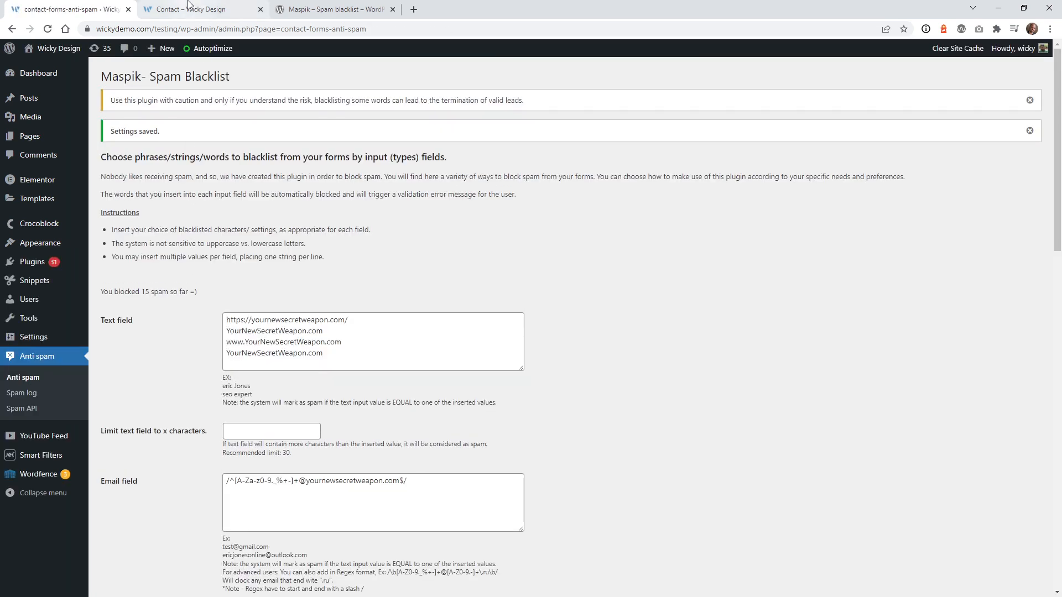
click(197, 8)
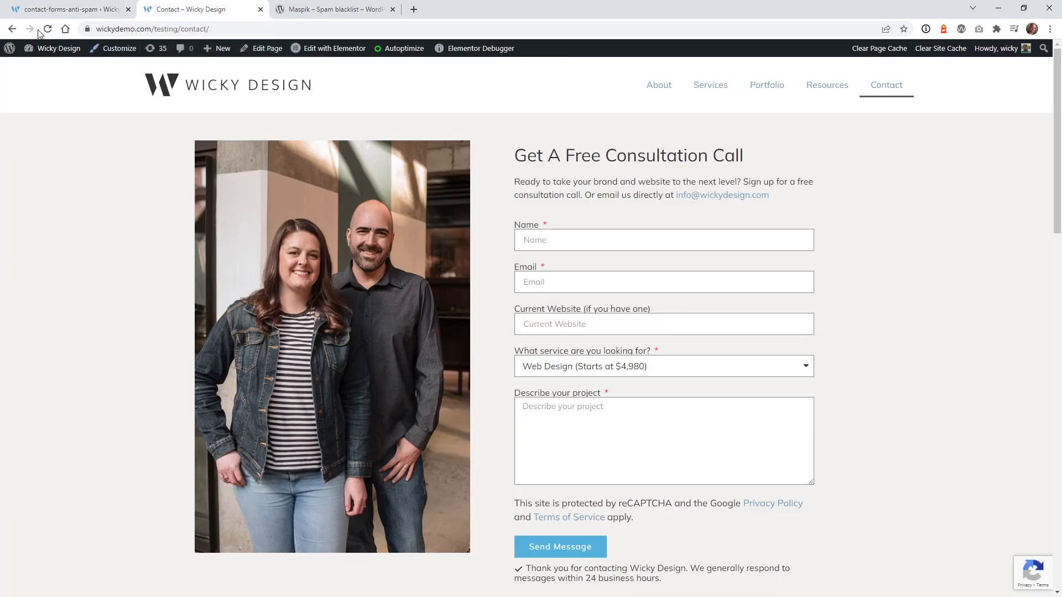
text(test)
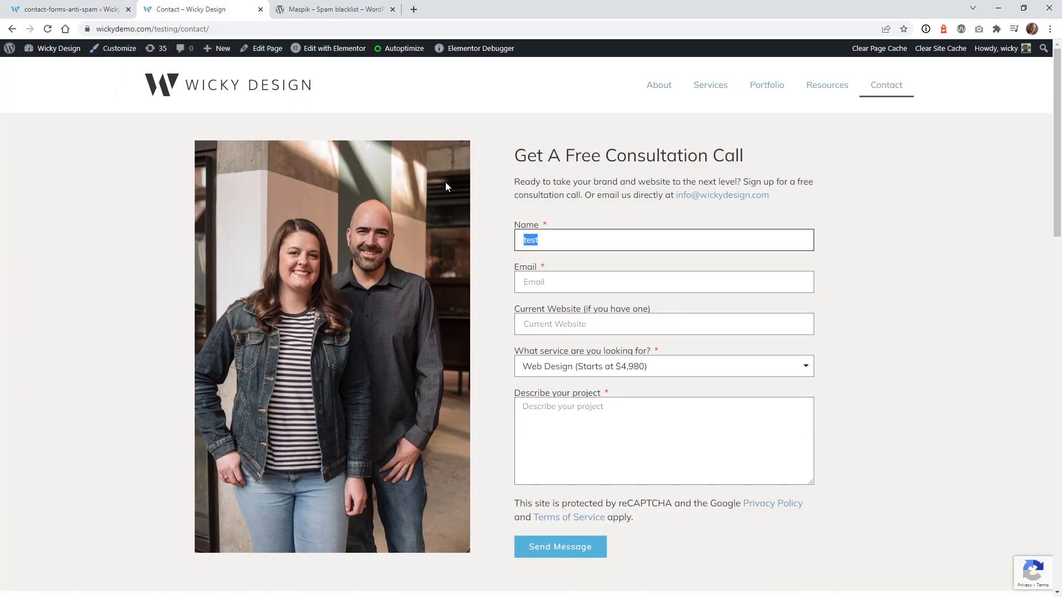
click(663, 281)
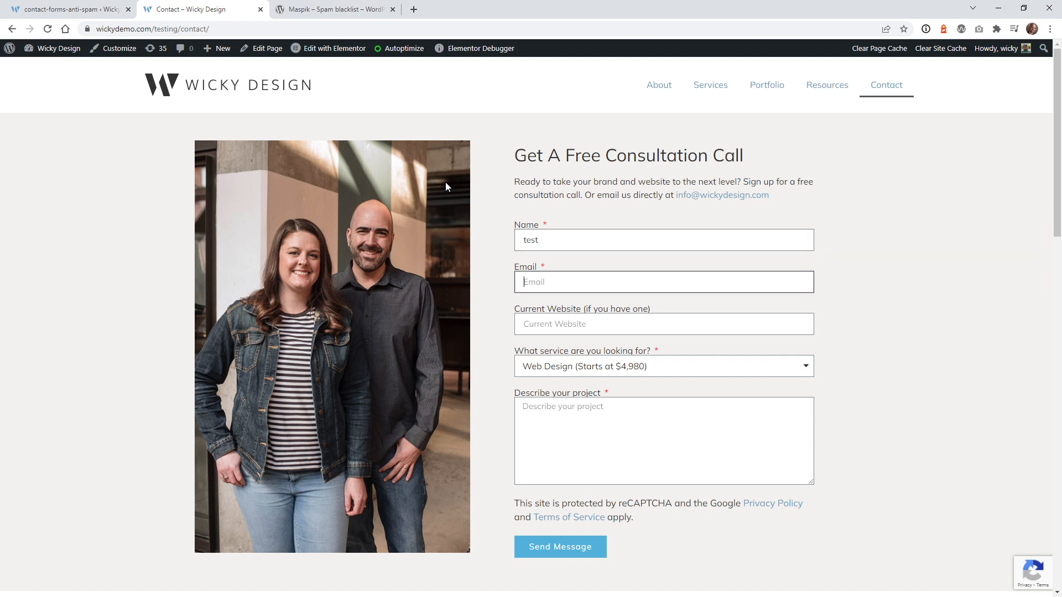
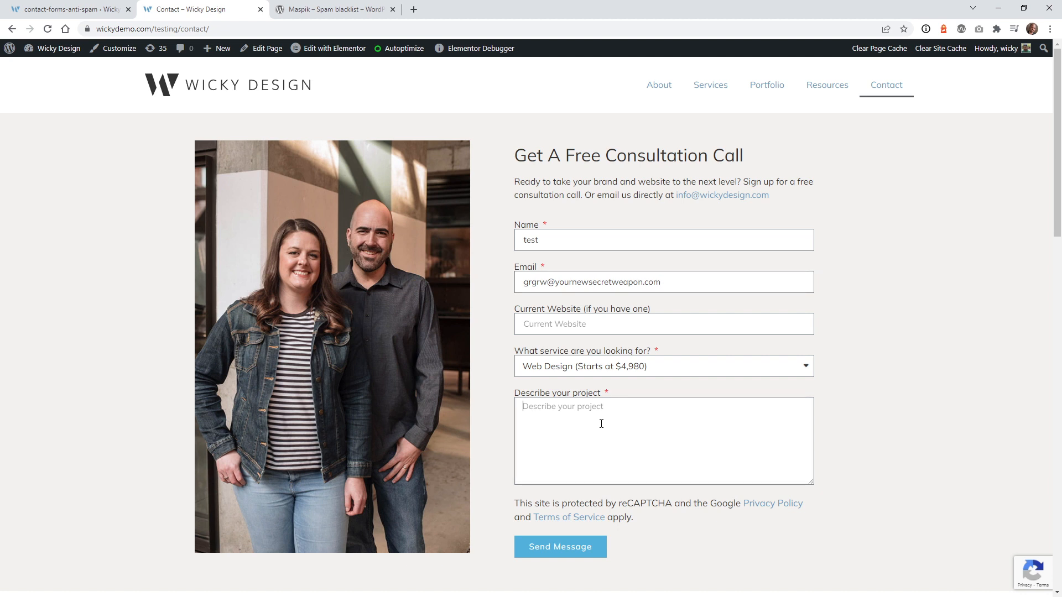
text(test)
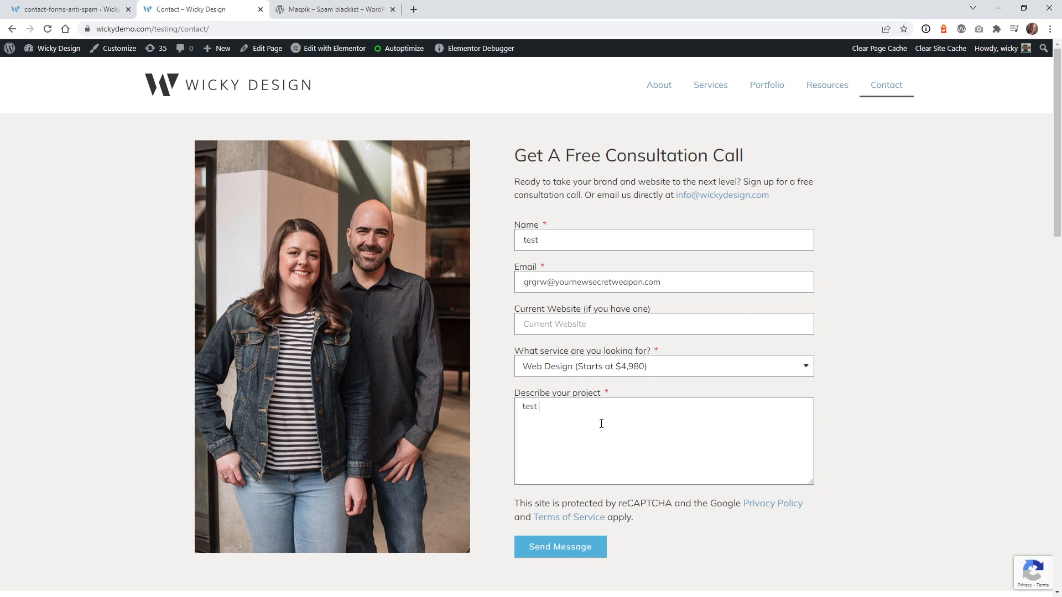
mouse_move(588, 515)
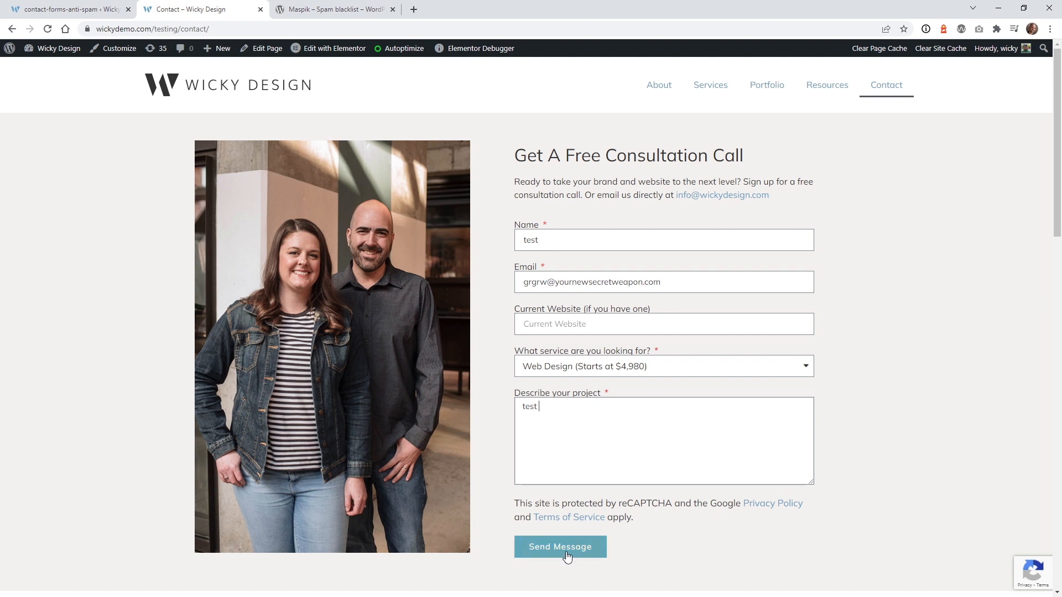
click(559, 547)
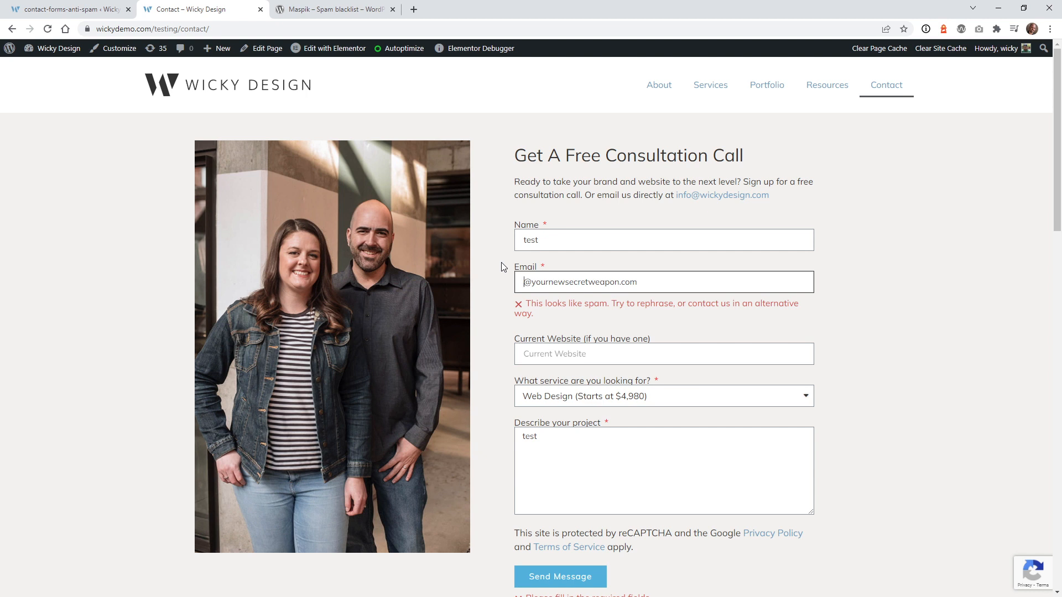
text(74742bggg)
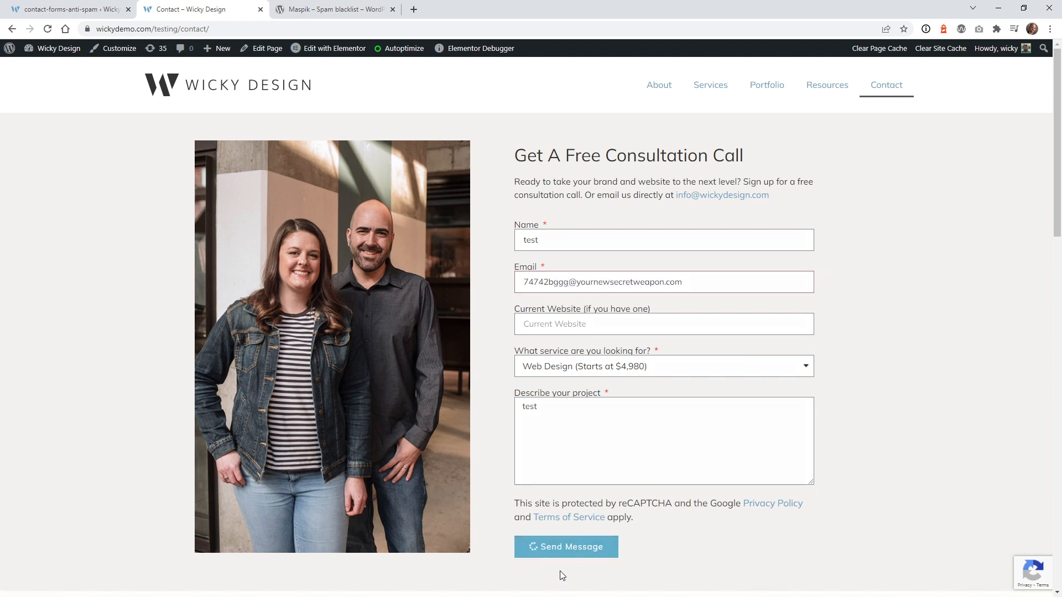
click(565, 546)
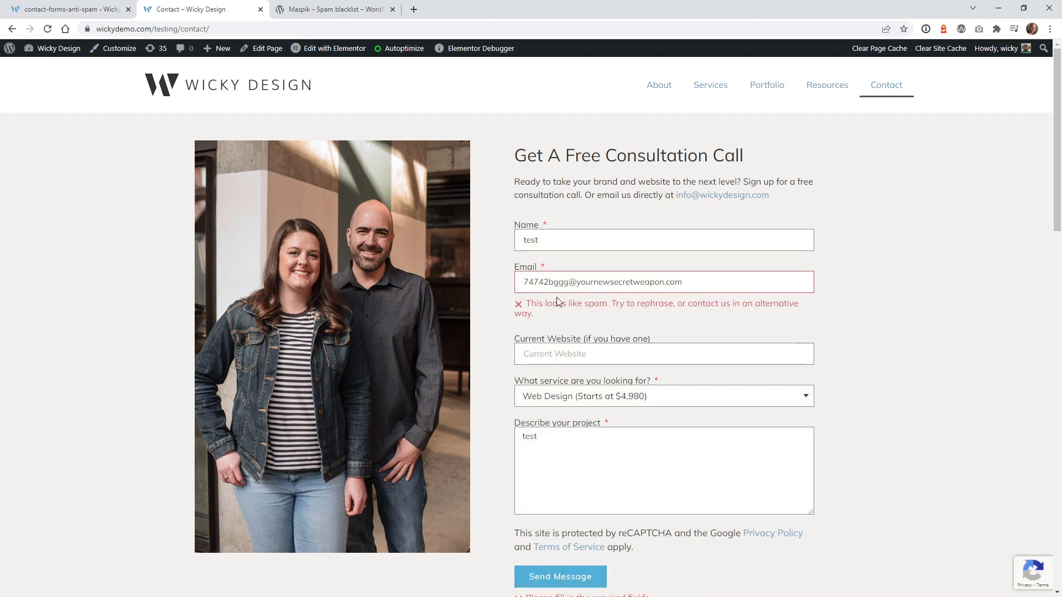
click(64, 9)
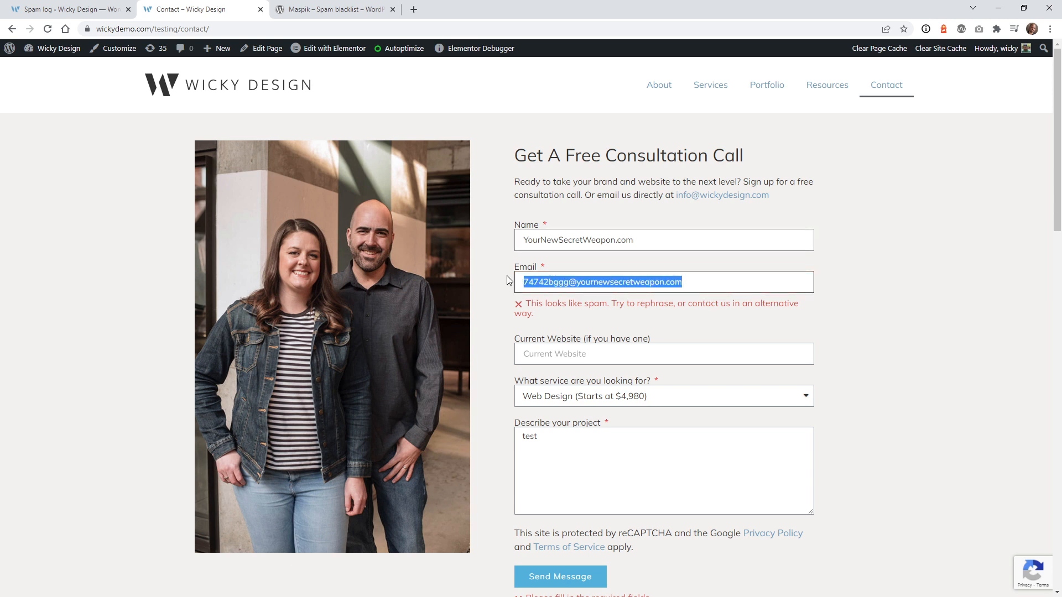
text(test@test.com)
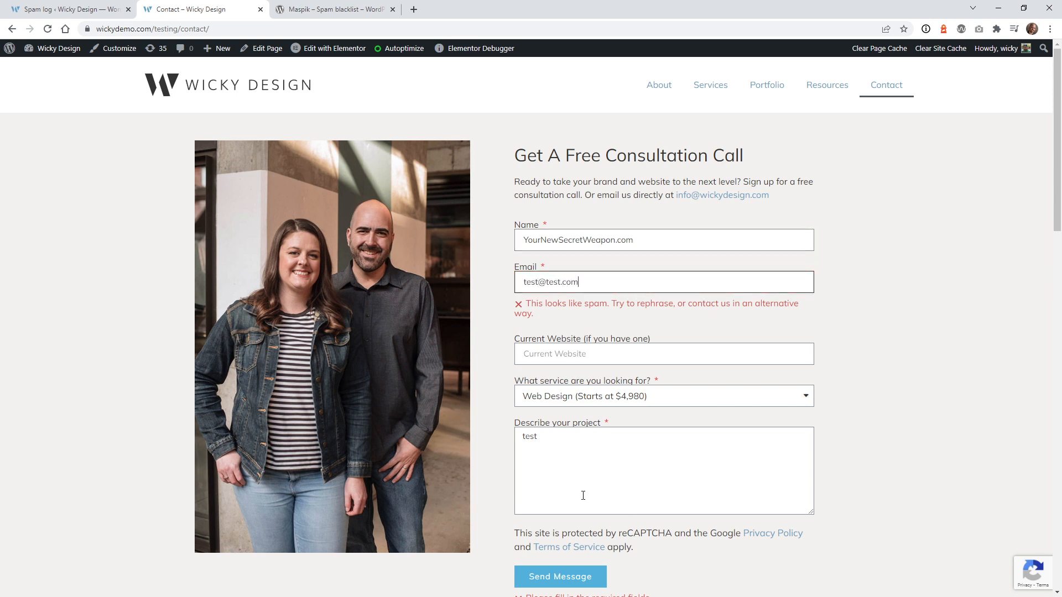
click(559, 576)
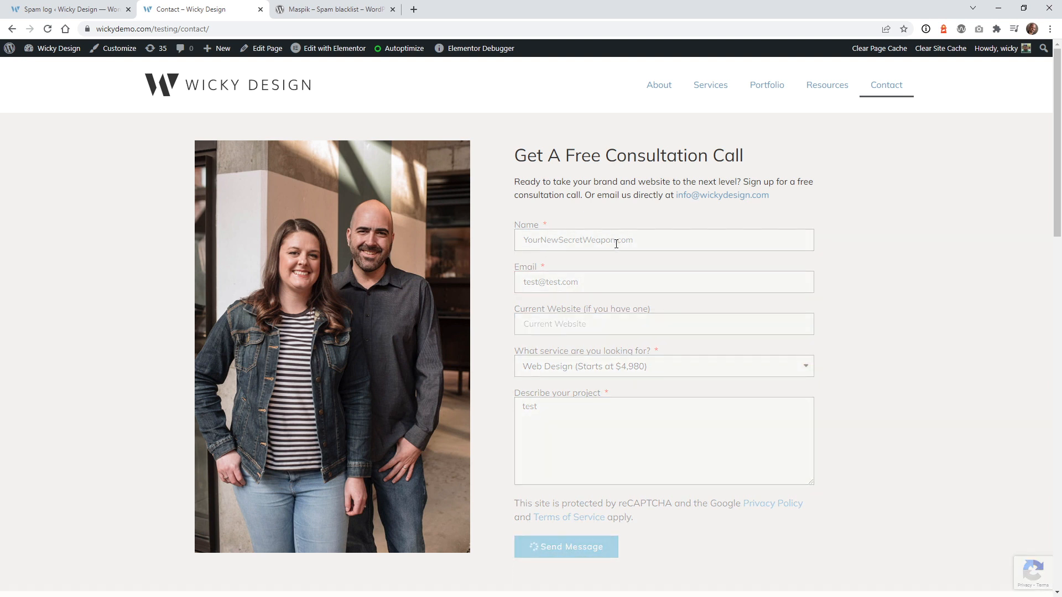
Set the name to test, move the domain into Describe your project, and resubmit
click(564, 546)
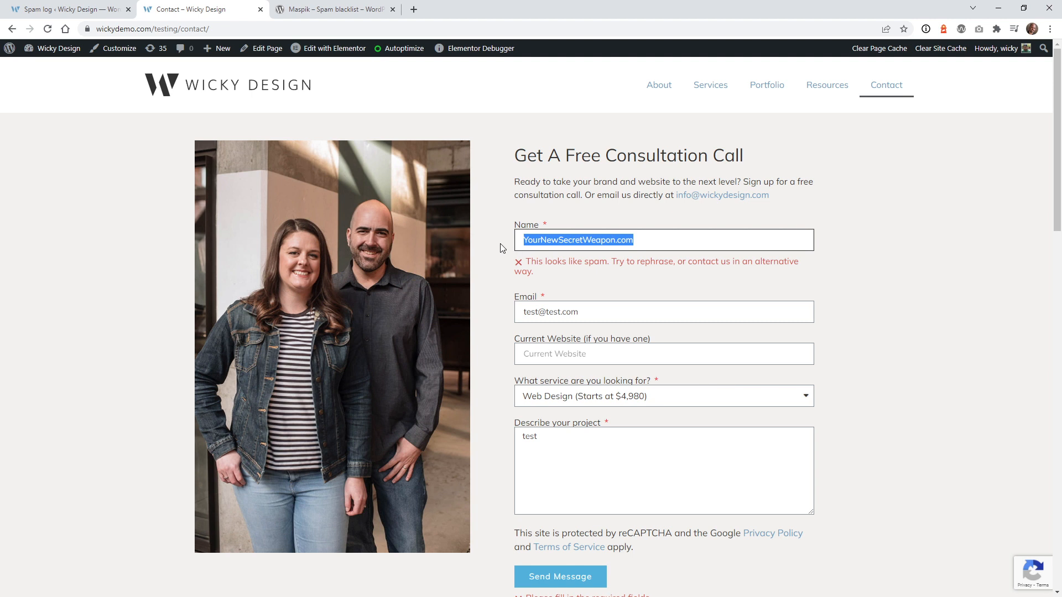
text(test)
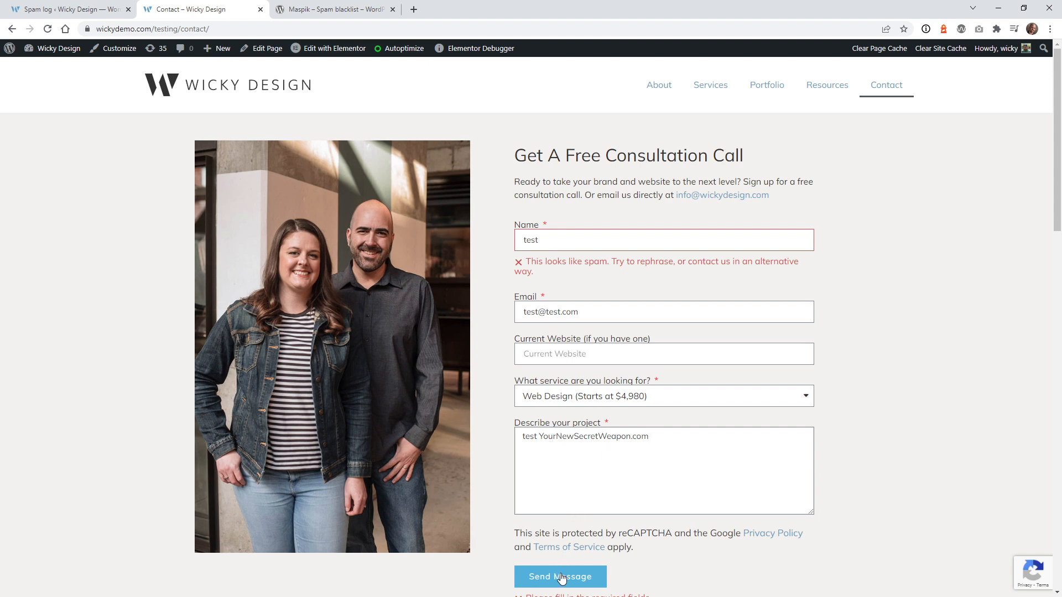
click(559, 576)
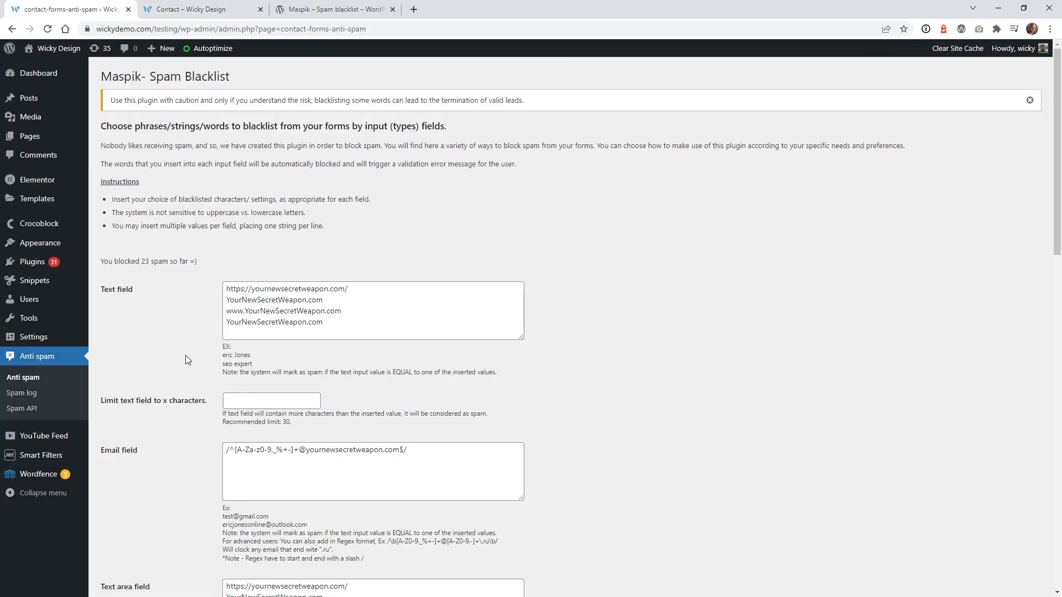
scroll(down, 3)
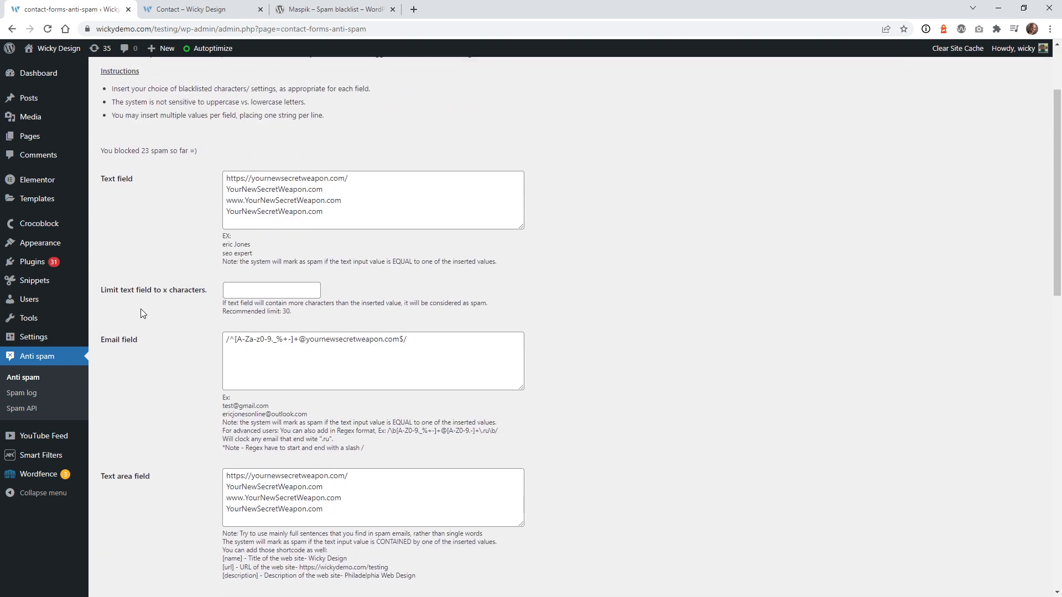
click(271, 290)
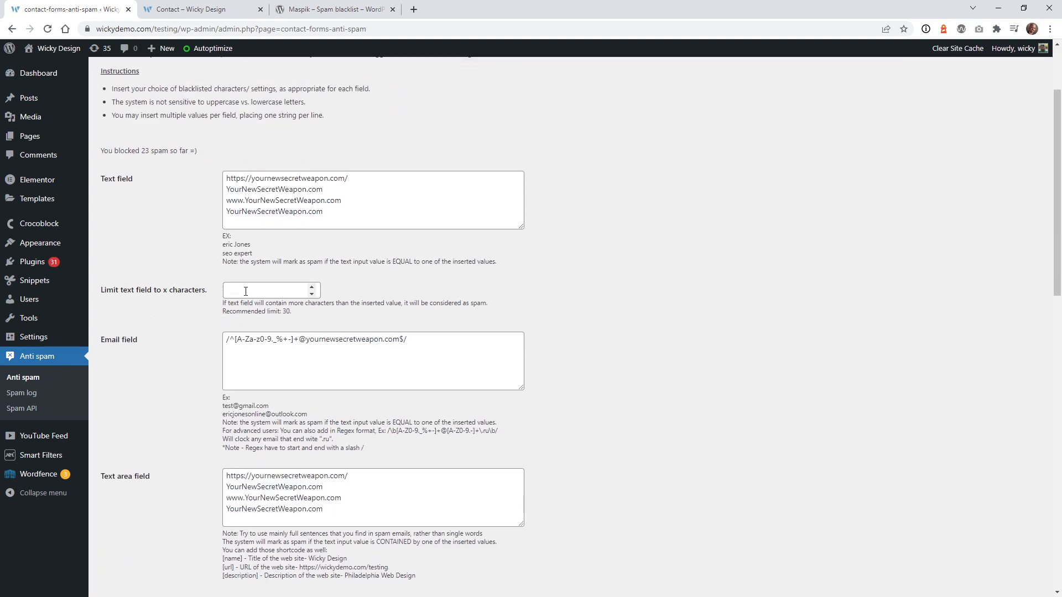
click(267, 290)
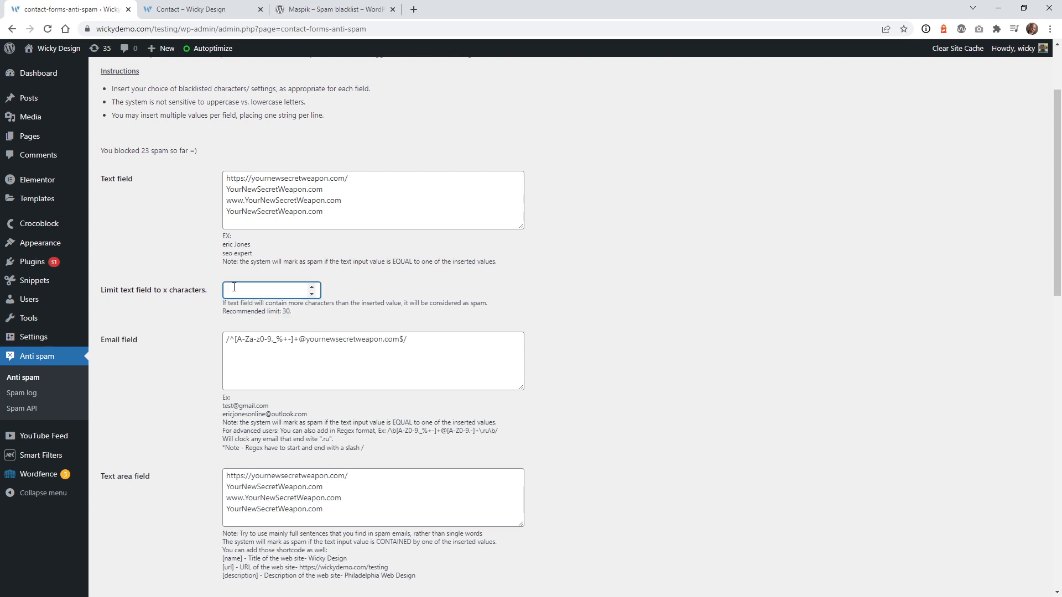
scroll(down, 3)
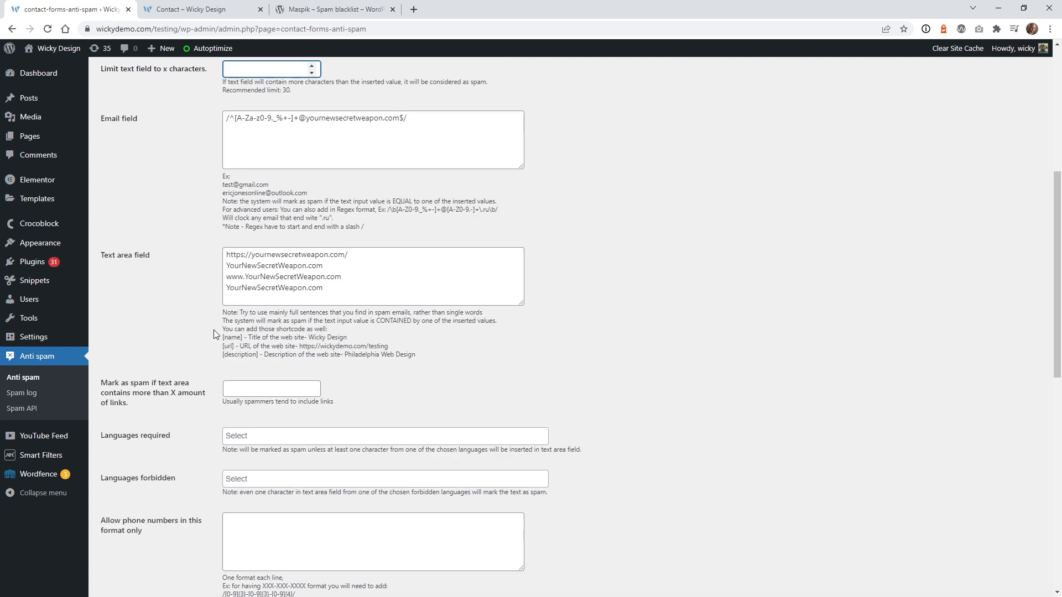
mouse_move(166, 379)
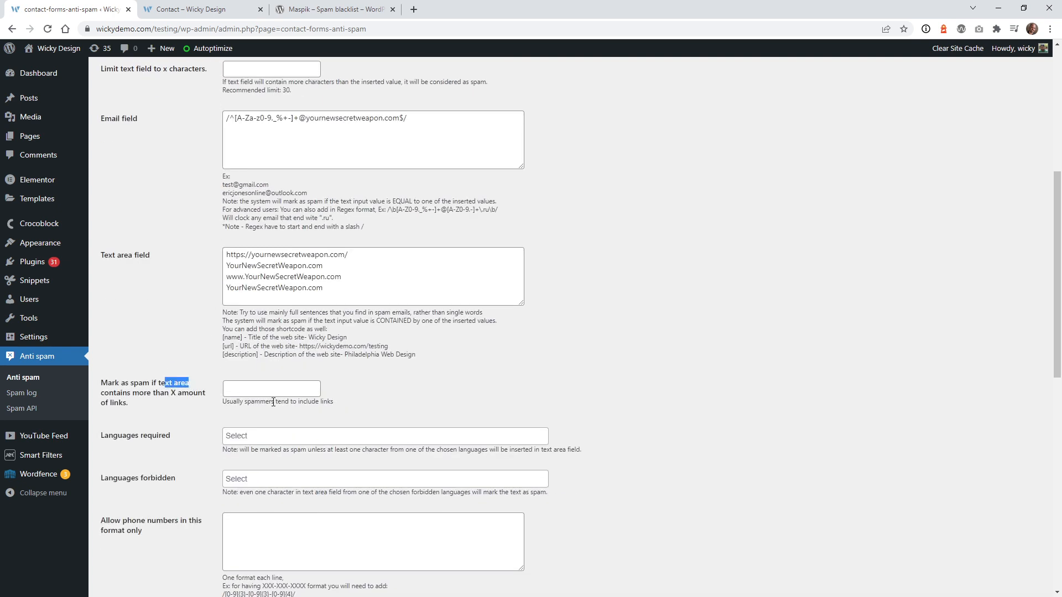
click(270, 388)
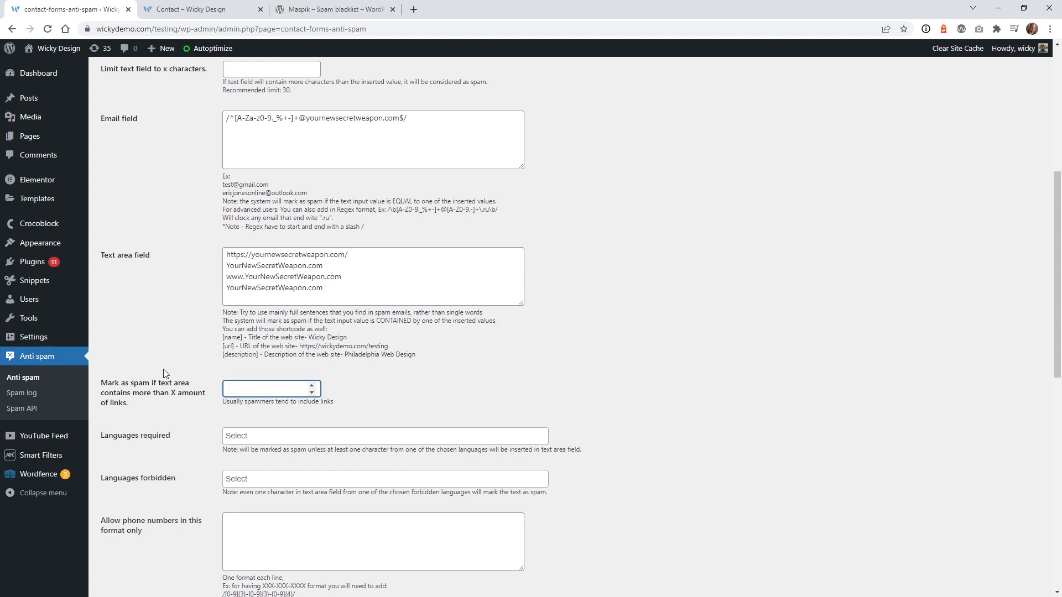
scroll(down, 3)
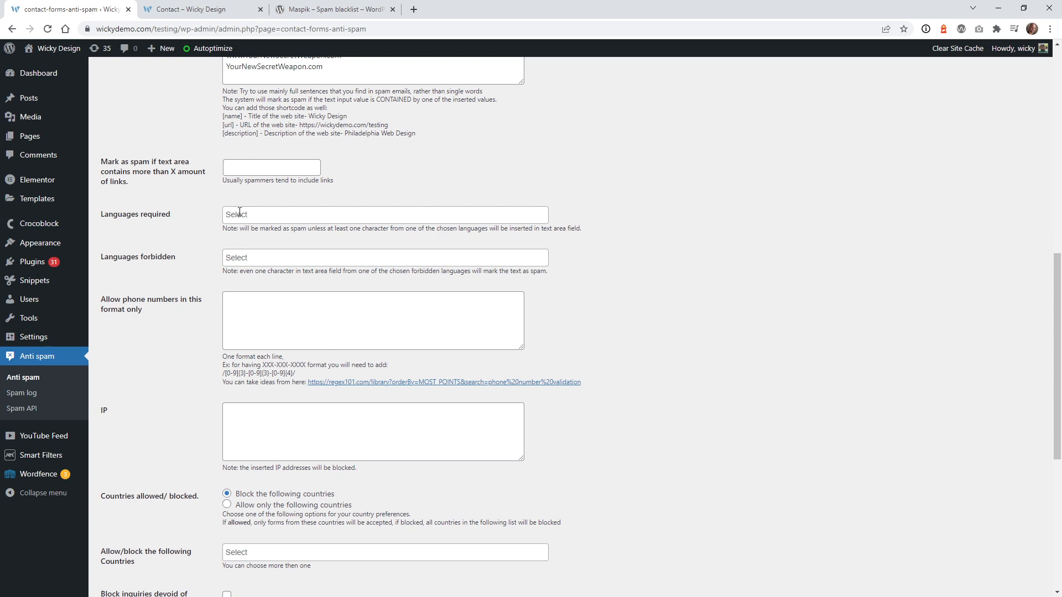
click(385, 258)
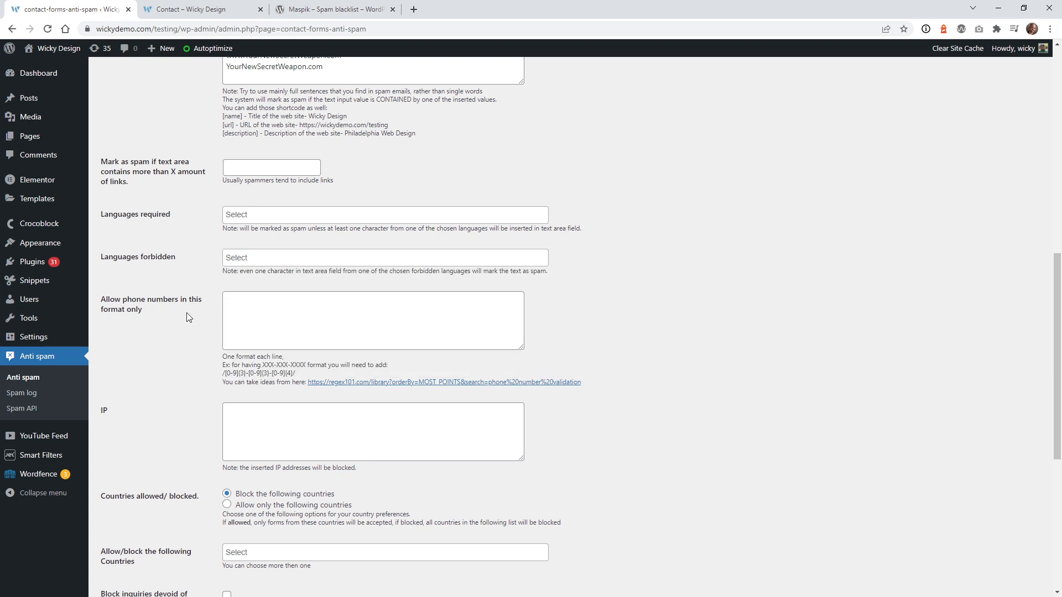
scroll(down, 3)
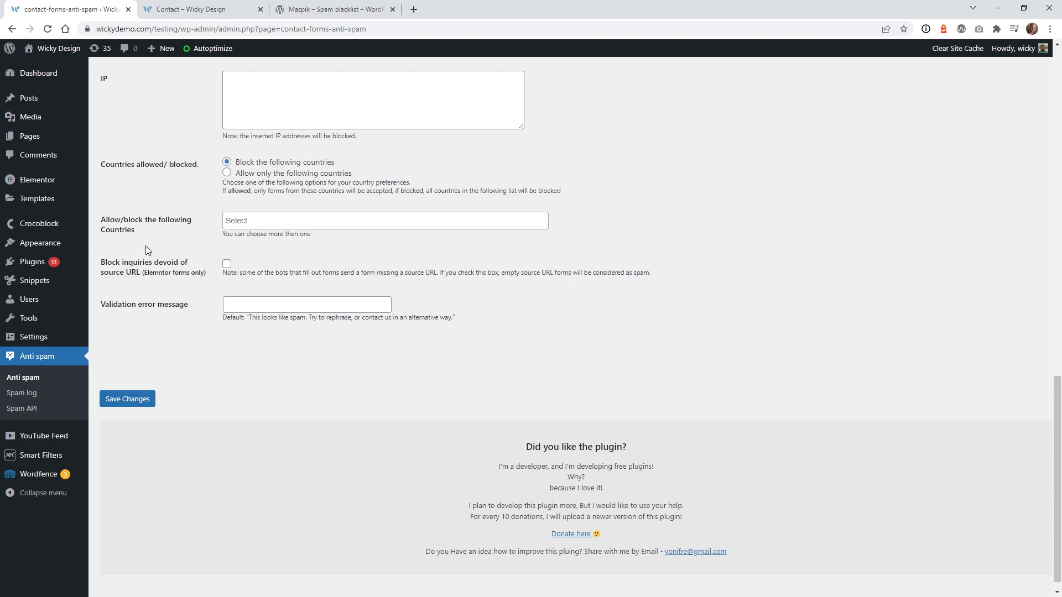
mouse_move(133, 226)
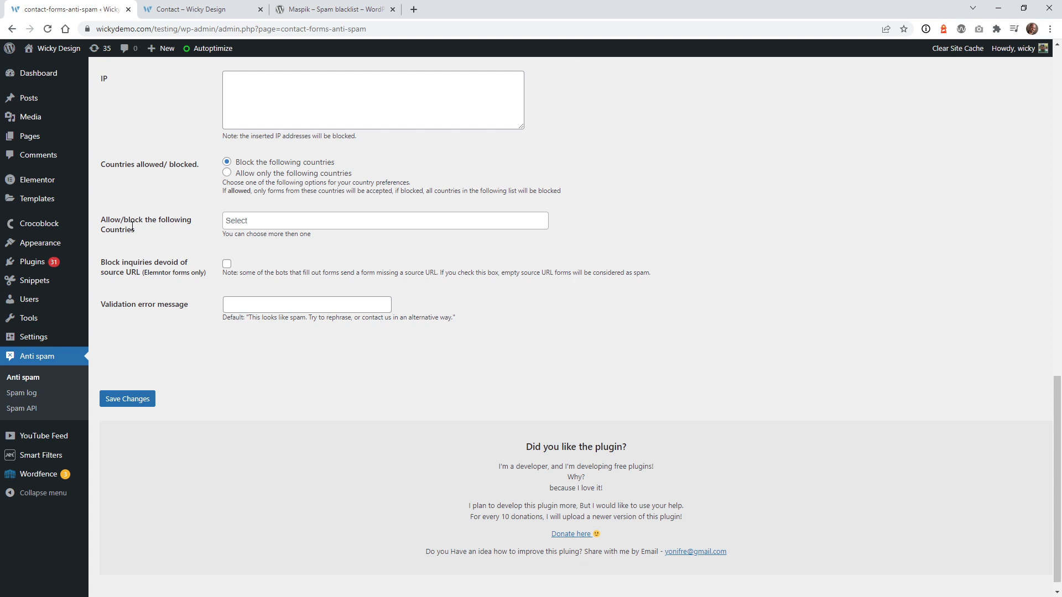
click(383, 220)
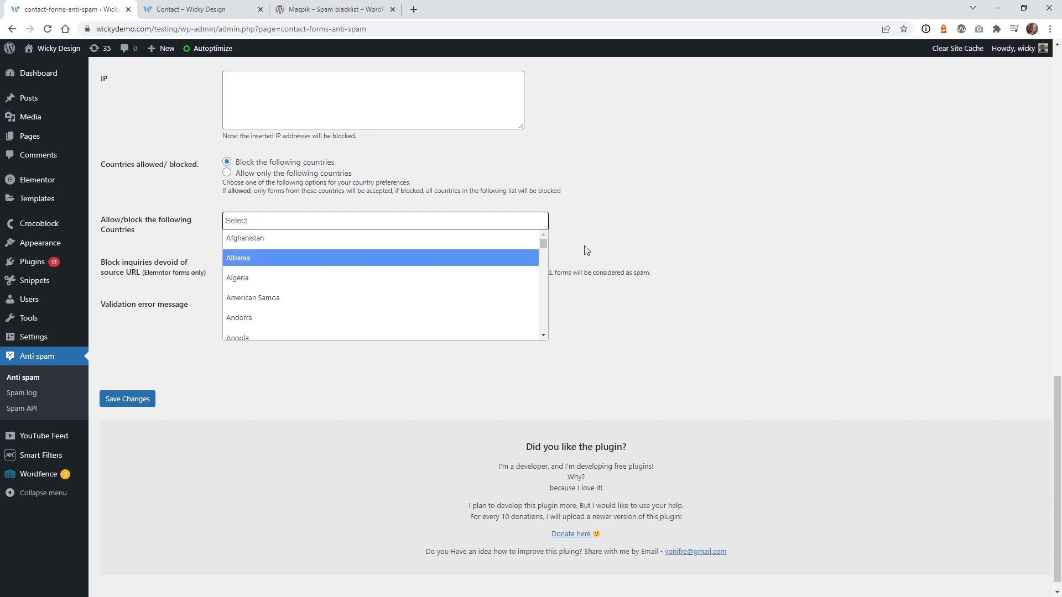
scroll(down, 3)
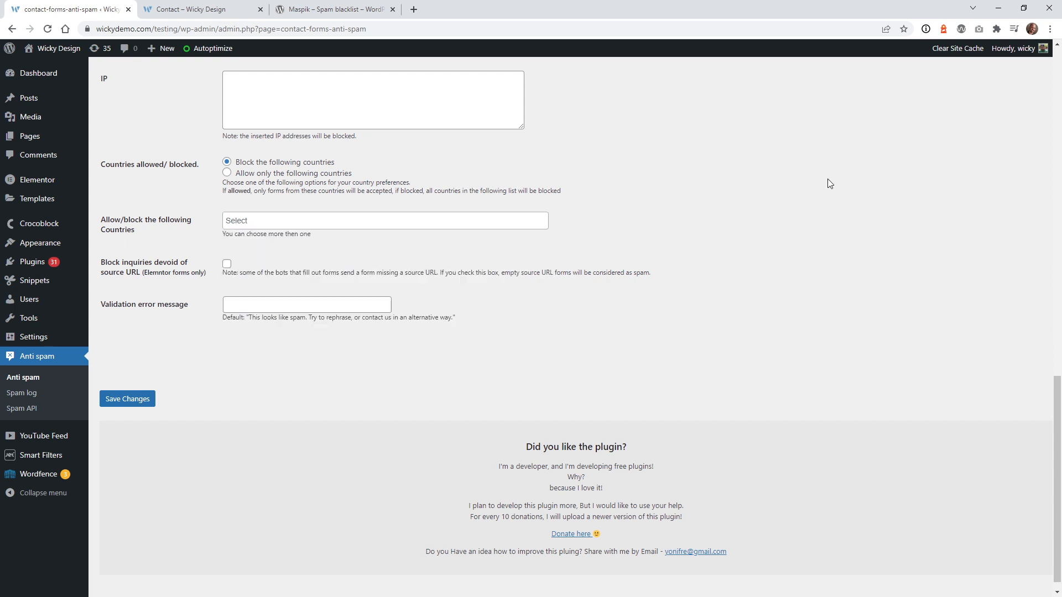
click(306, 304)
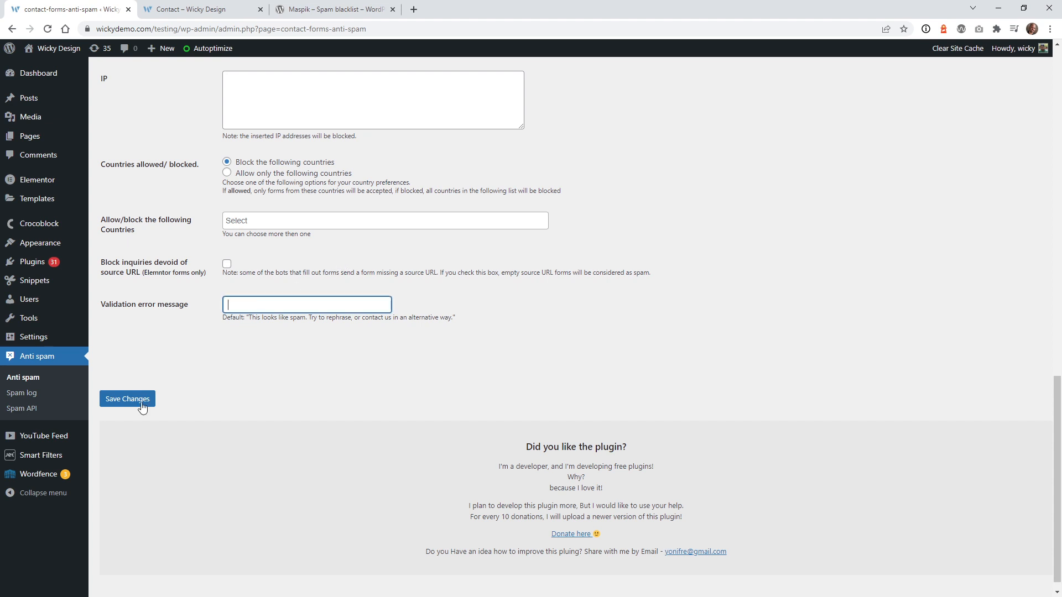
mouse_move(135, 371)
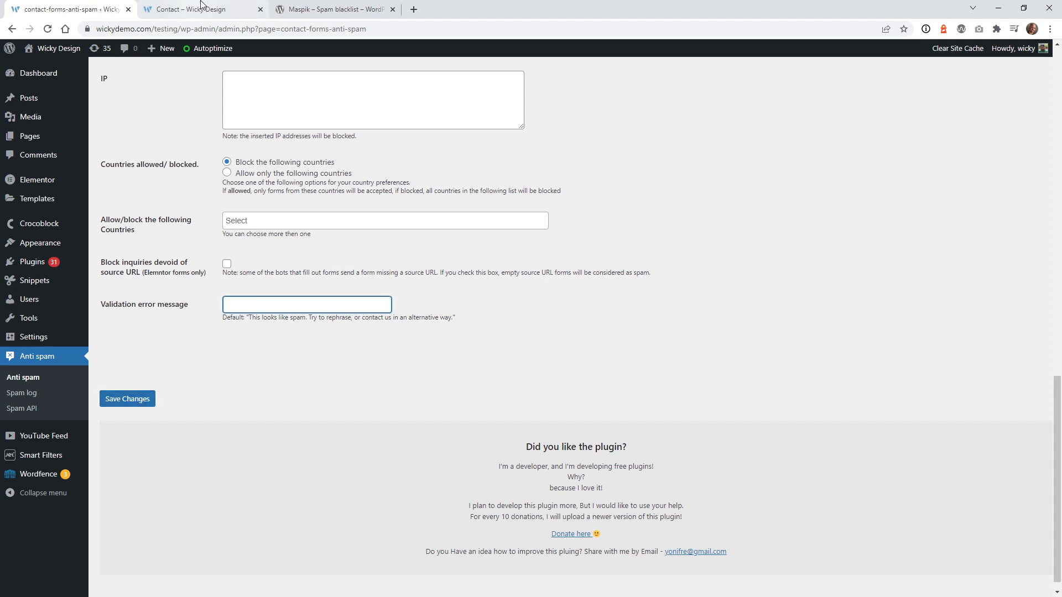
Return to the Wicky Design contact page showing the spam error for the description
click(196, 9)
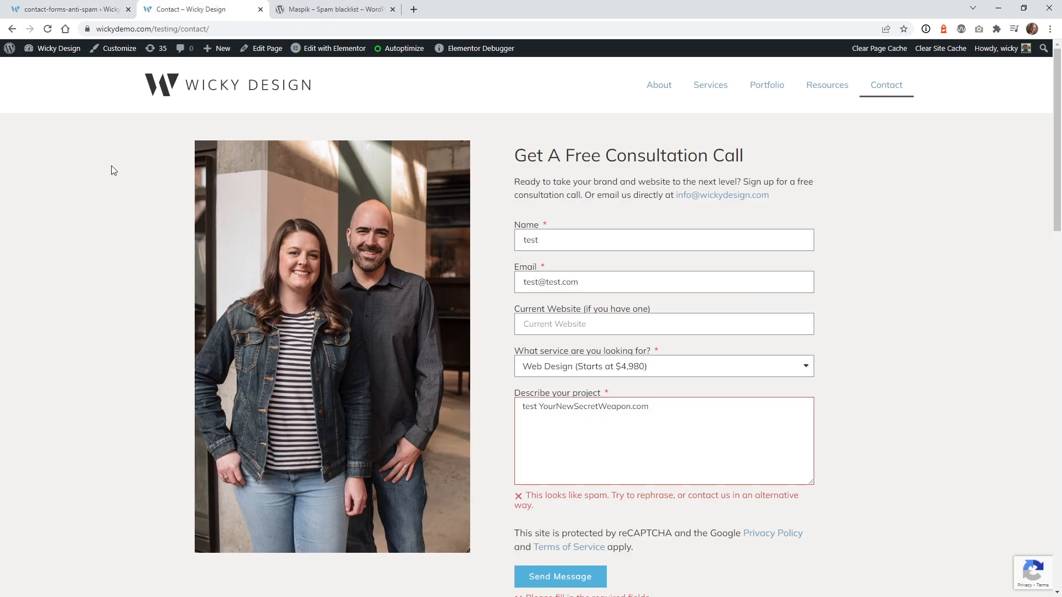
mouse_move(105, 114)
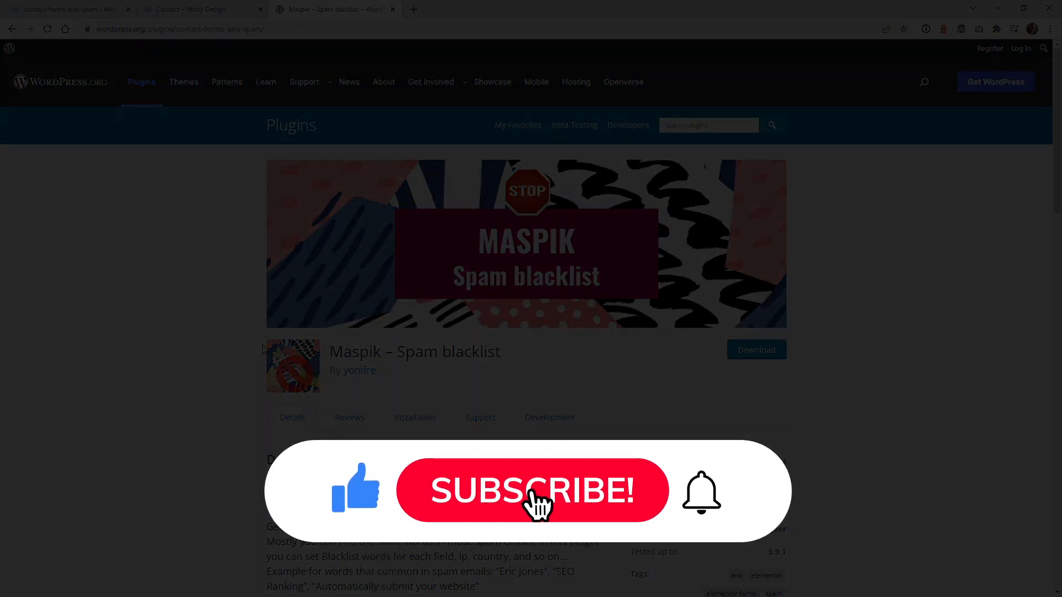
Bring the Maspik – Spam blacklist WordPress.org plugin page back into view
click(532, 490)
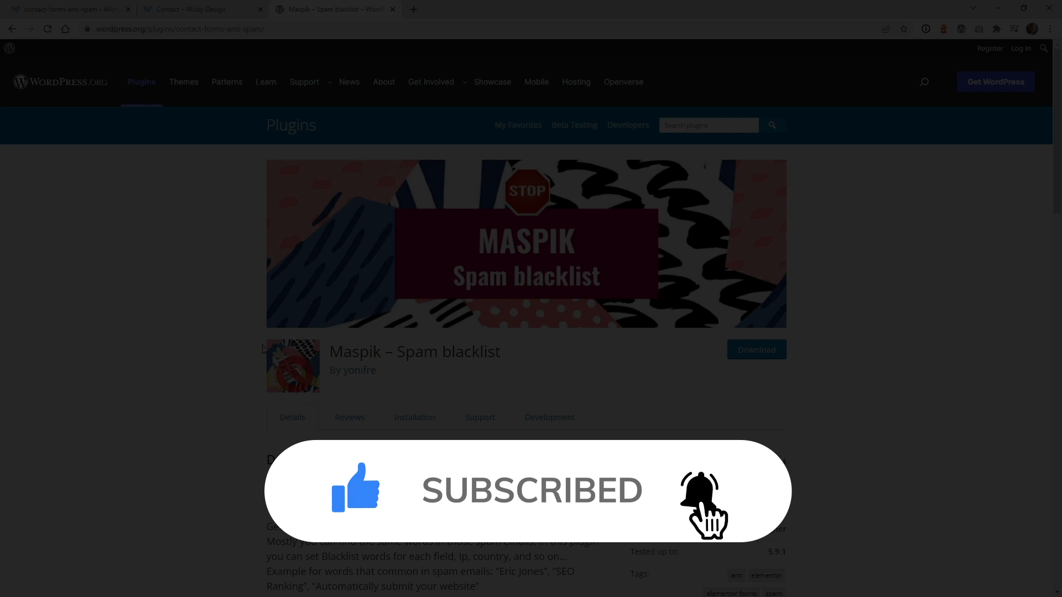